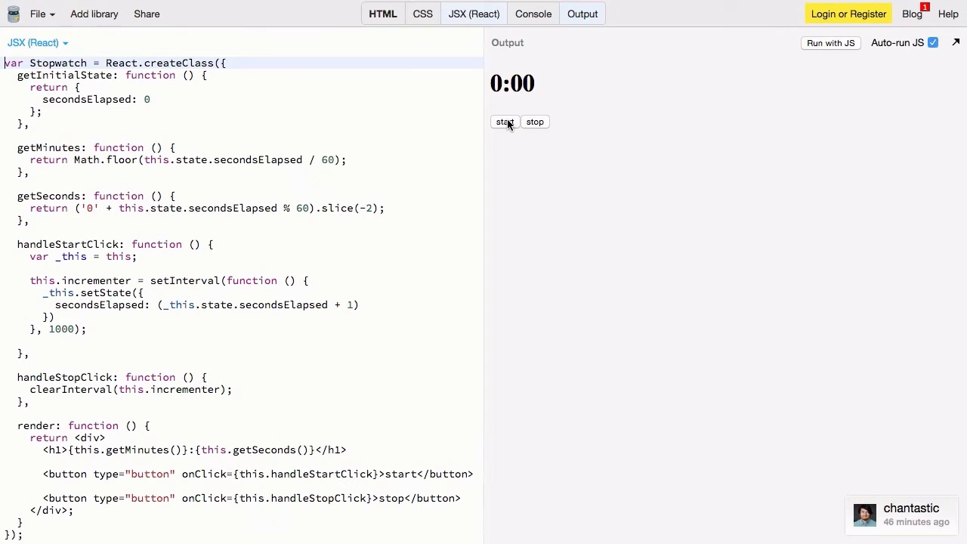
- Create a new blank bin through File > New, leaving the script and output empty
left_click(505, 122)
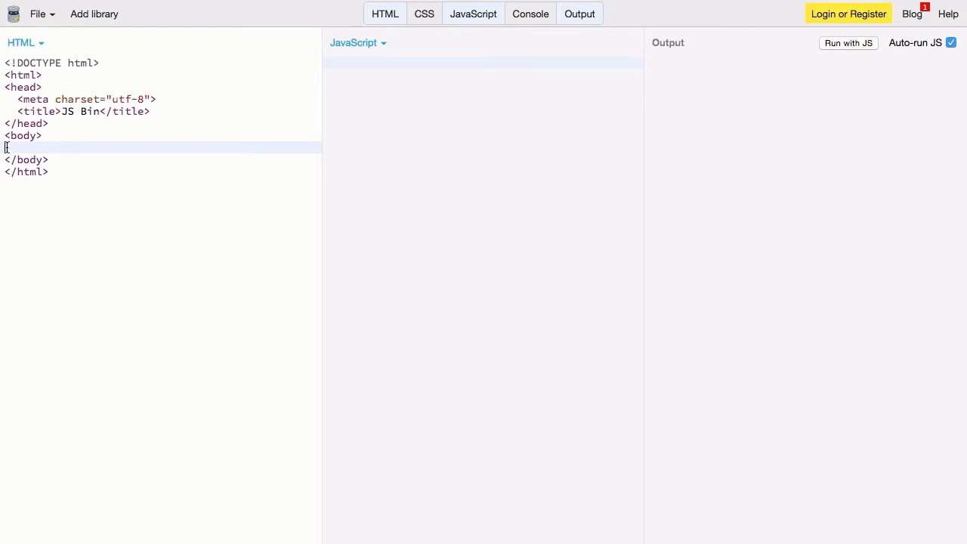
- Add the React 0.13.1 library and set the script panel language to JSX (React)
left_click(94, 14)
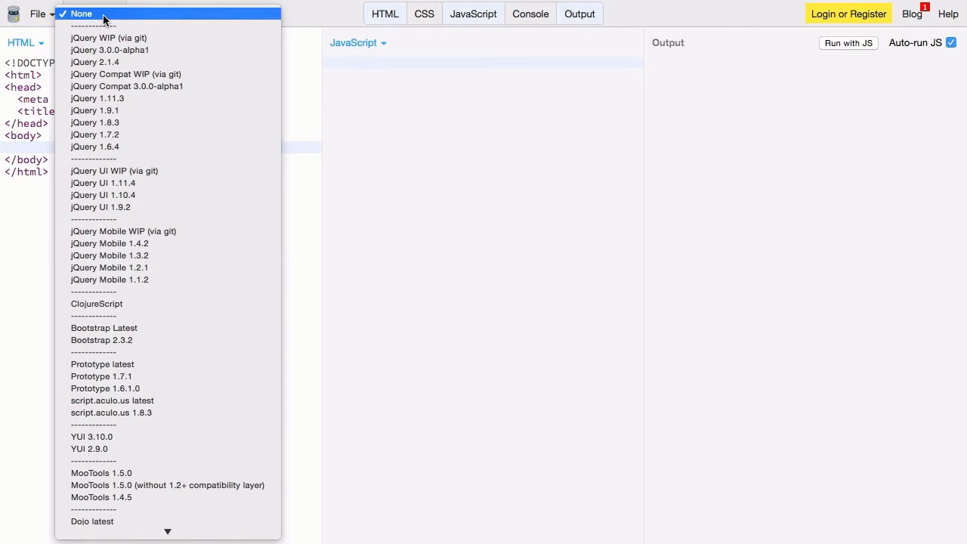
scroll("down", 3)
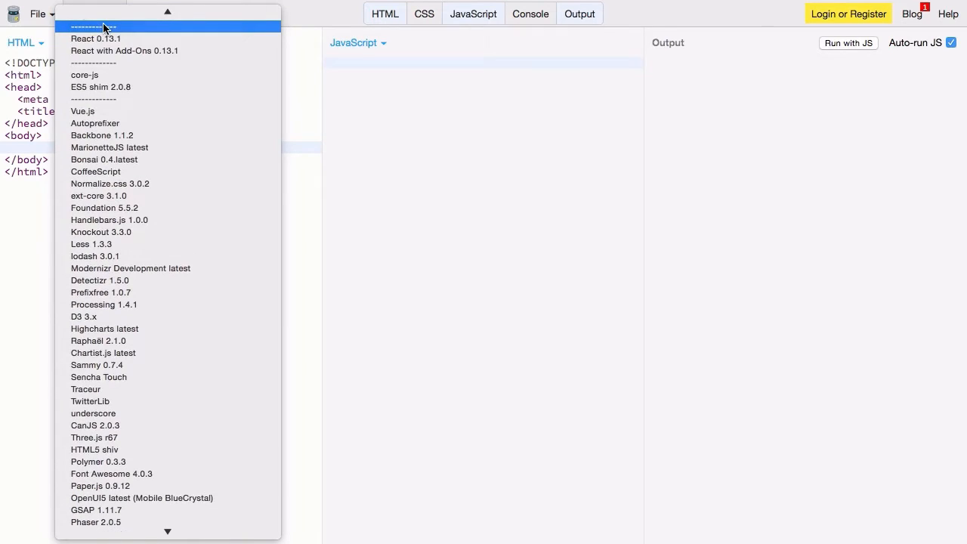
left_click(95, 38)
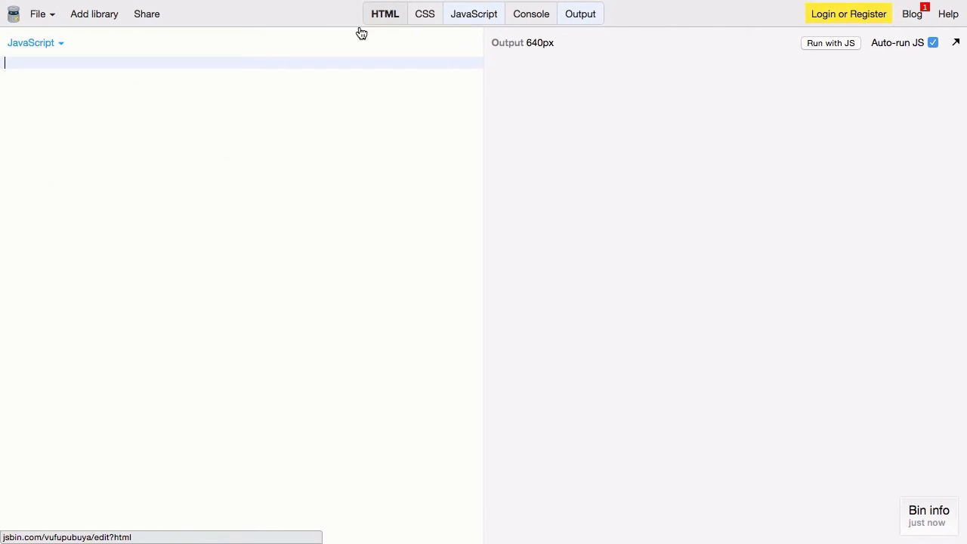
left_click(36, 43)
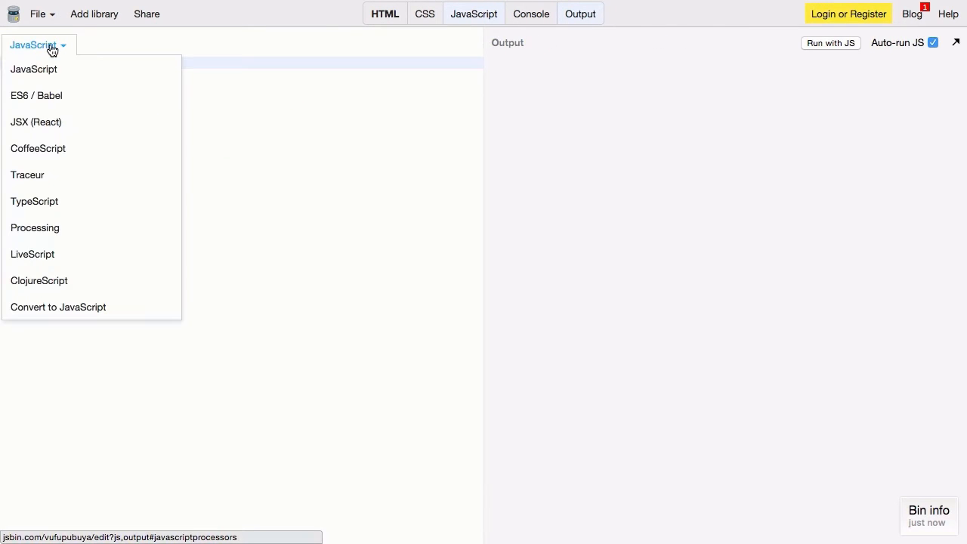
mouse_move(54, 122)
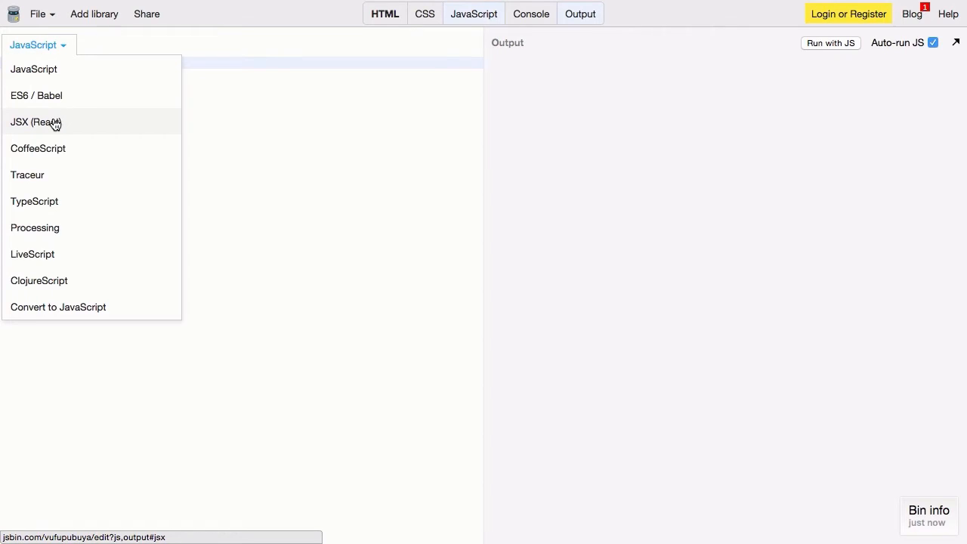
left_click(35, 121)
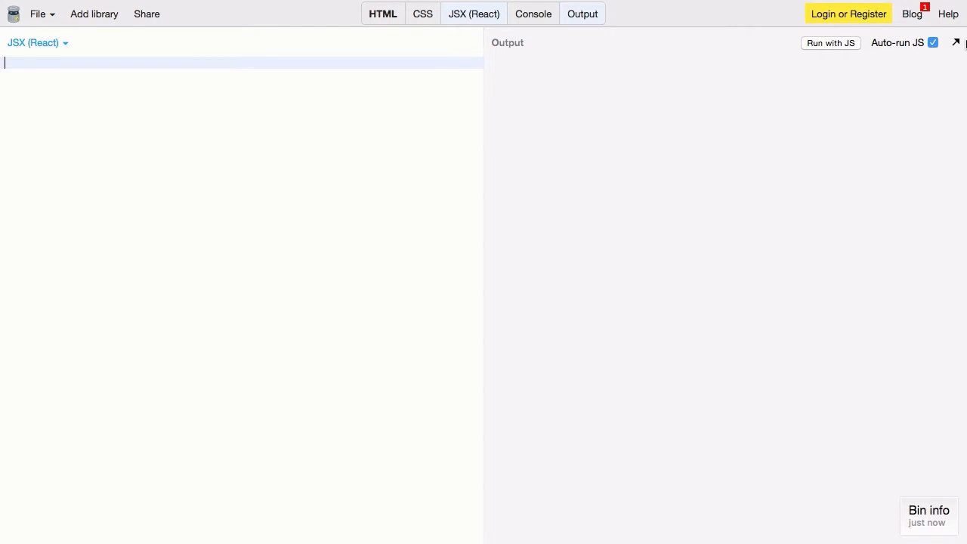
- Write React.render(<div>hi</div>, document.body); in the JSX panel
type("React")
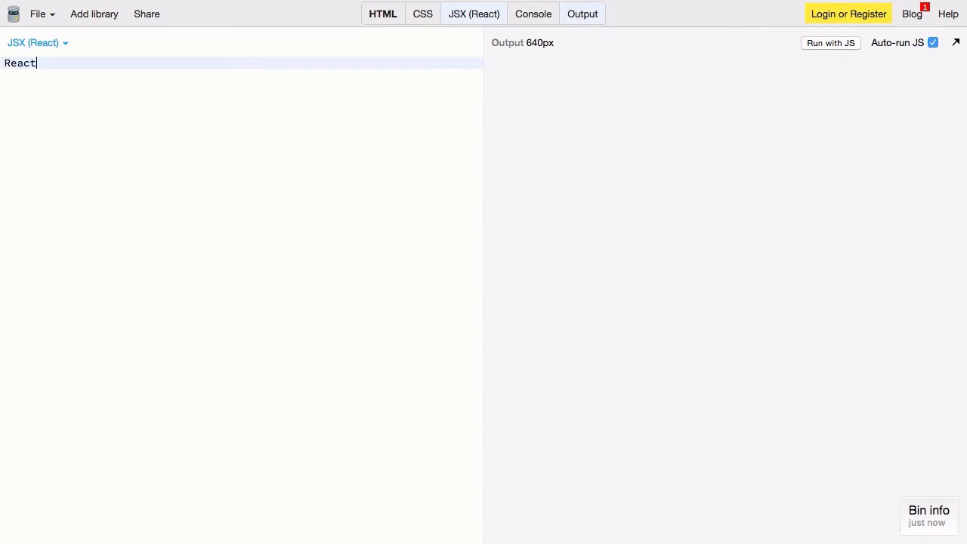
type(".render(<d")
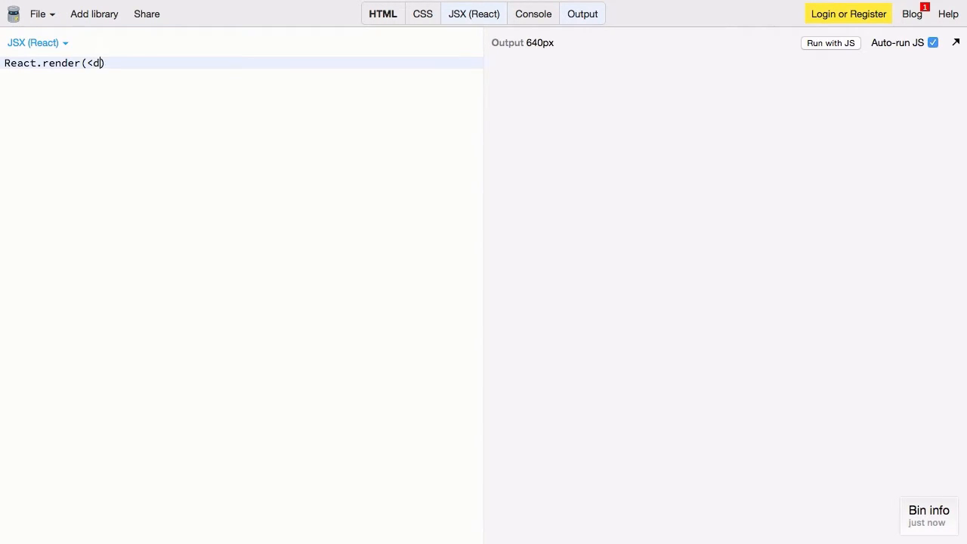
type("iv>hi")
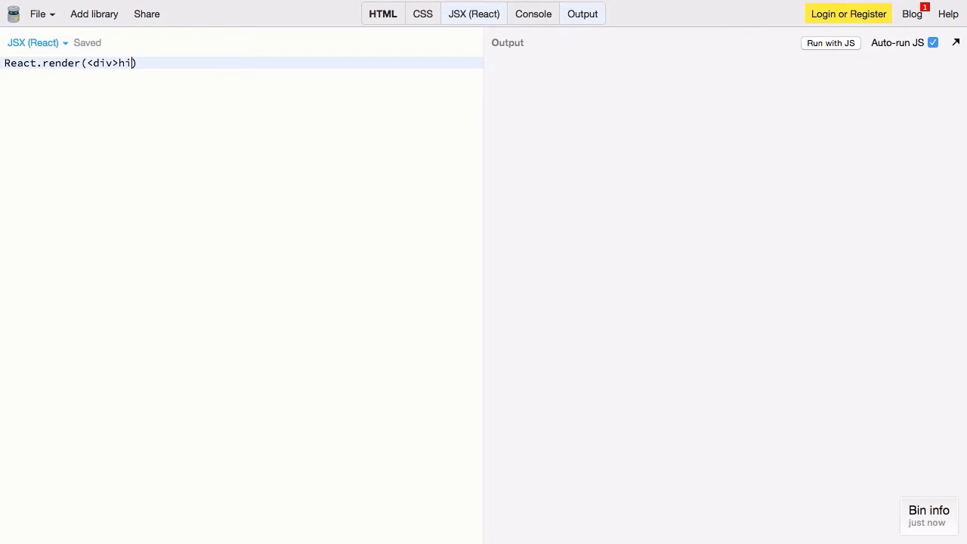
type("</div>,")
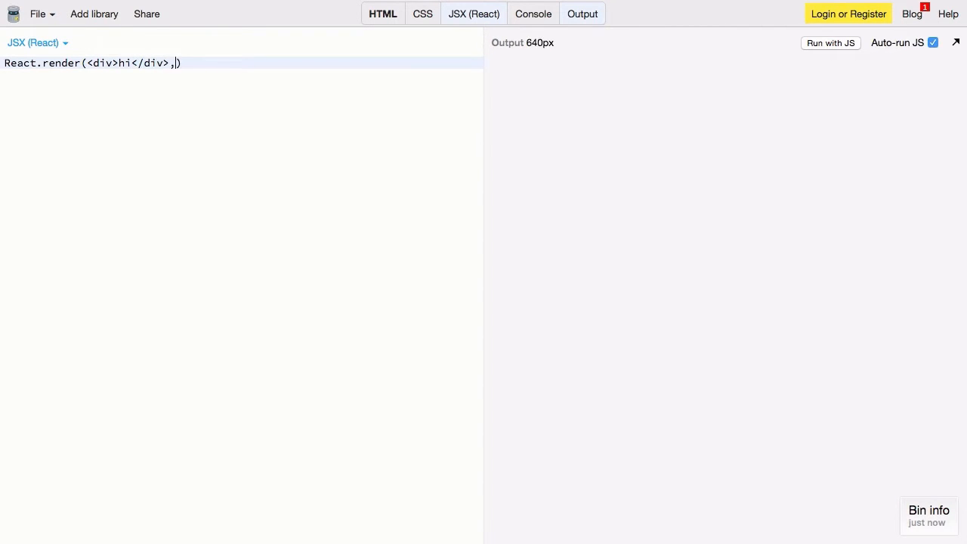
type("document.body")
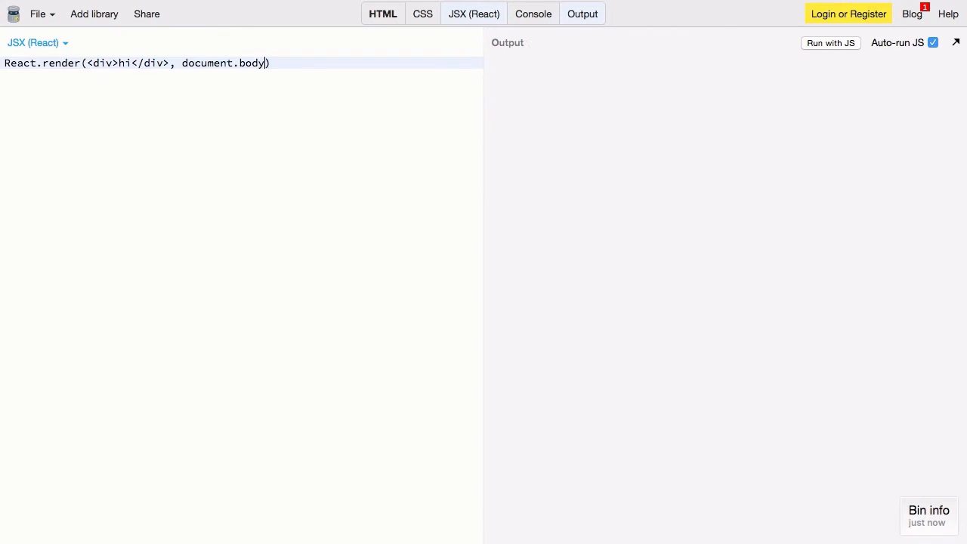
type(";")
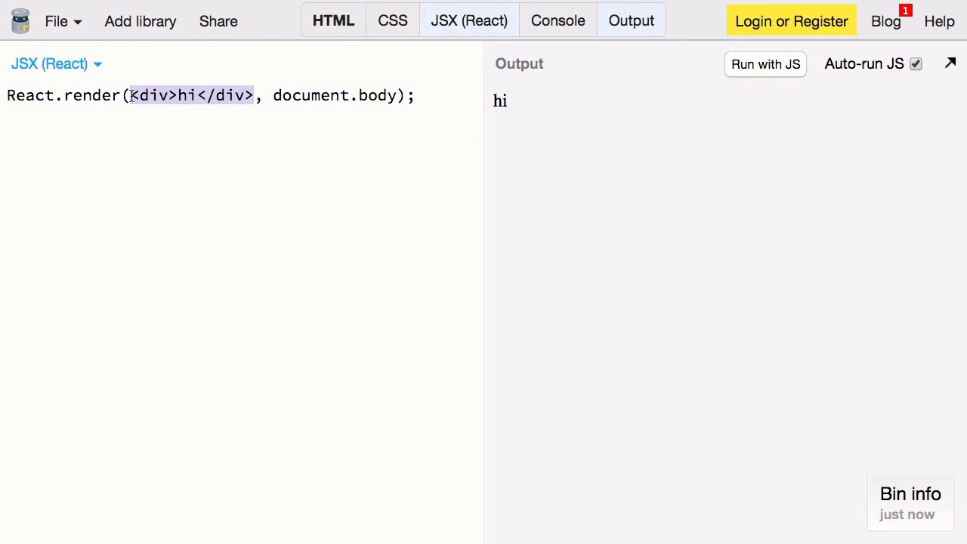
- Render <Stopwatch /> instead of the div and declare var Stopwatch = React.createClass()
type("<Stopw")
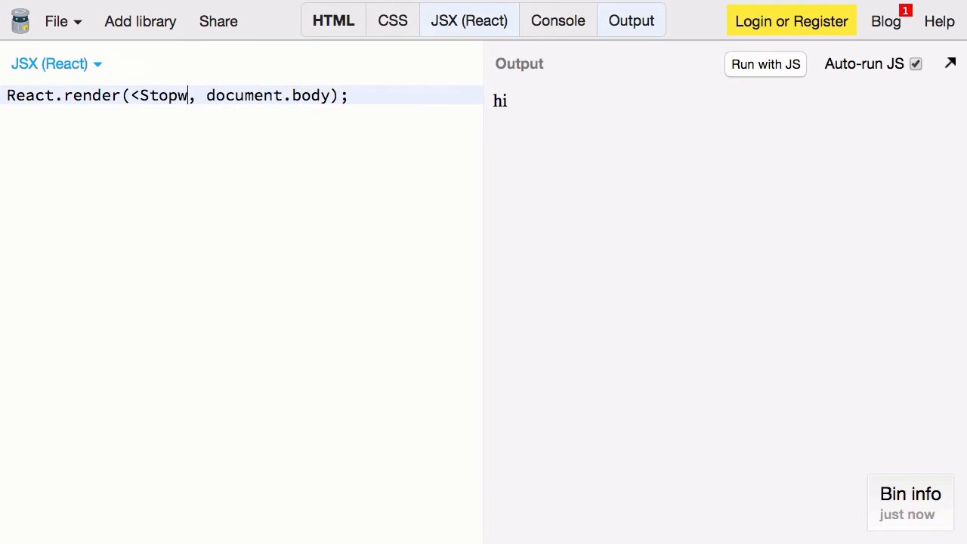
type("atch />")
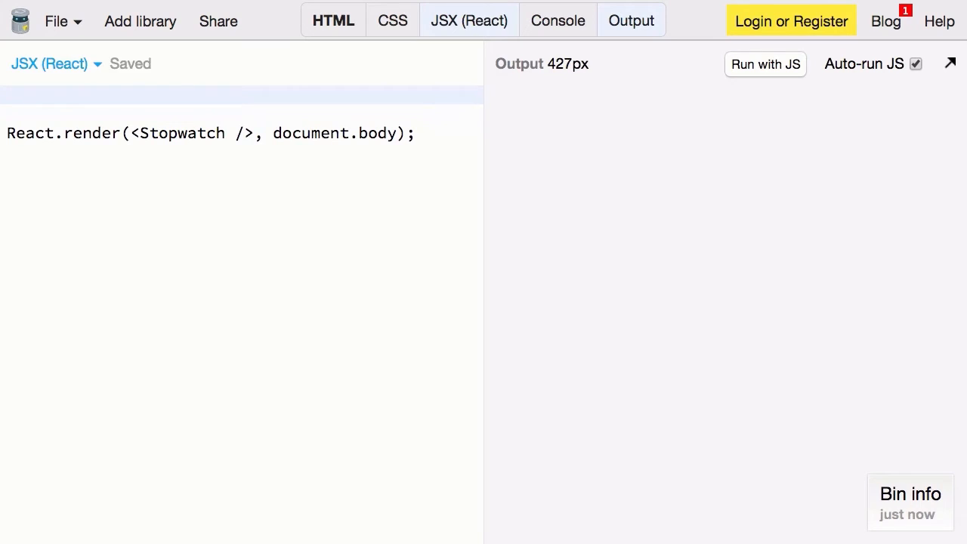
type("var Stopwat")
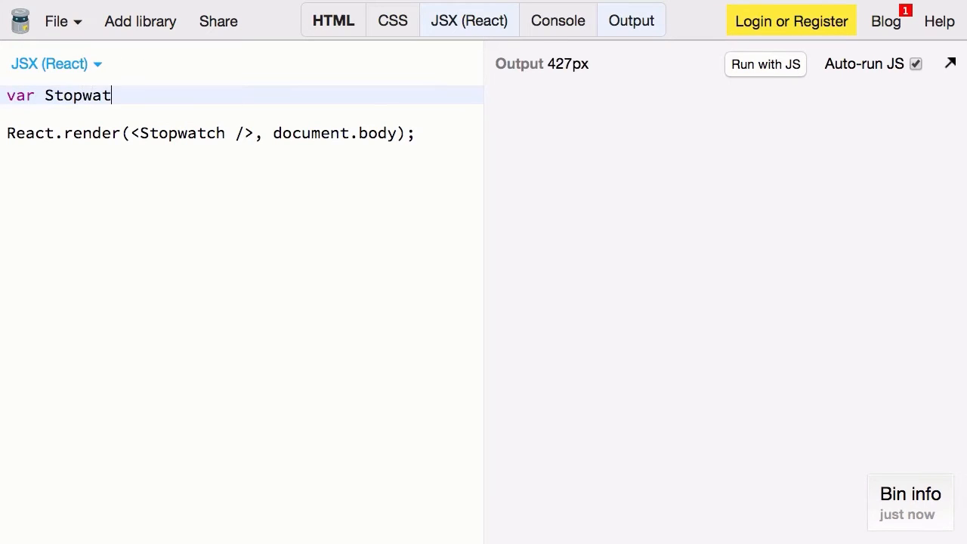
type("ch = React")
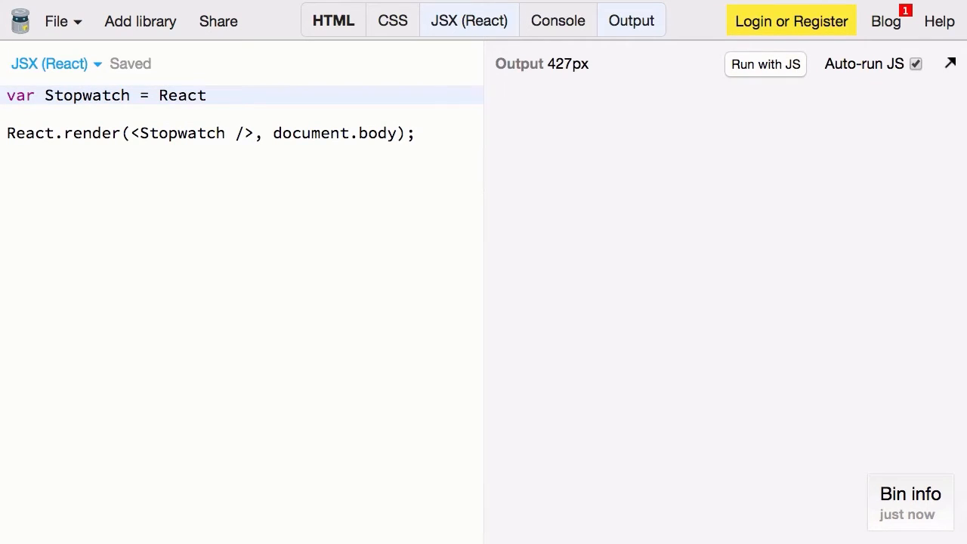
type(".createClas")
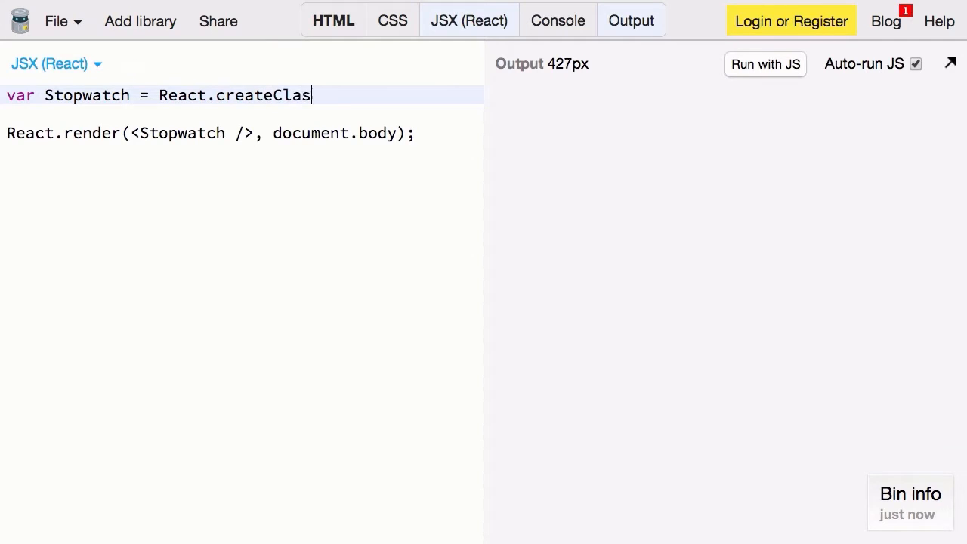
type("s();")
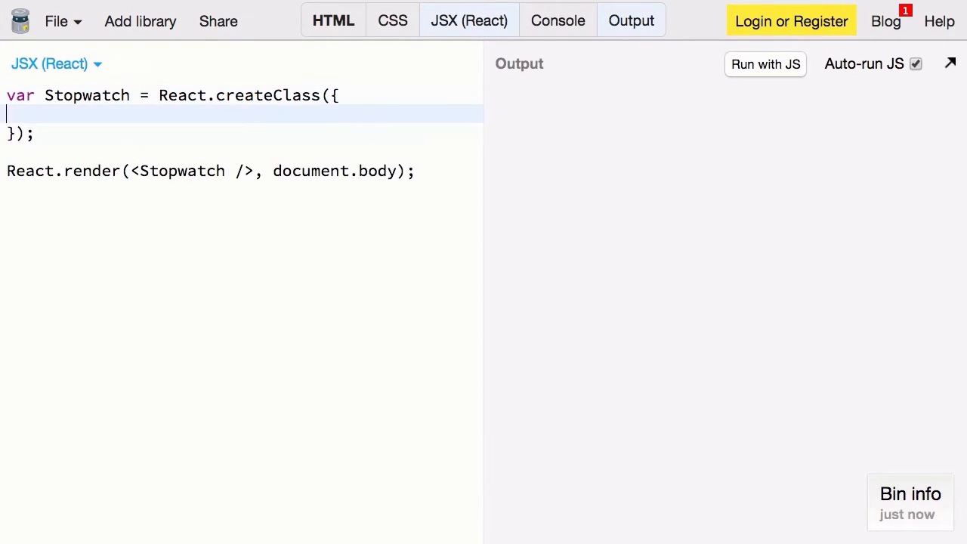
- Give Stopwatch a render function that returns <div>hi</div>
type("rende")
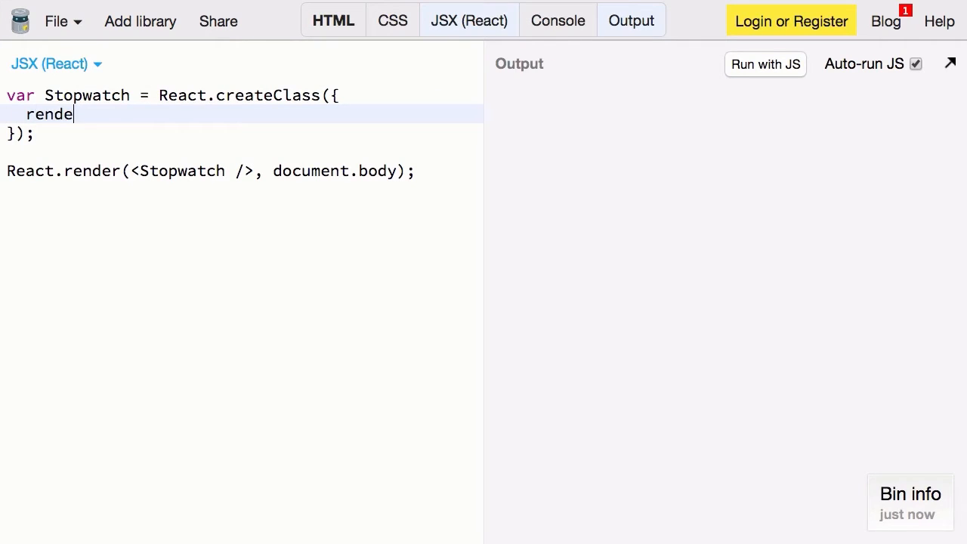
type("r: function ()")
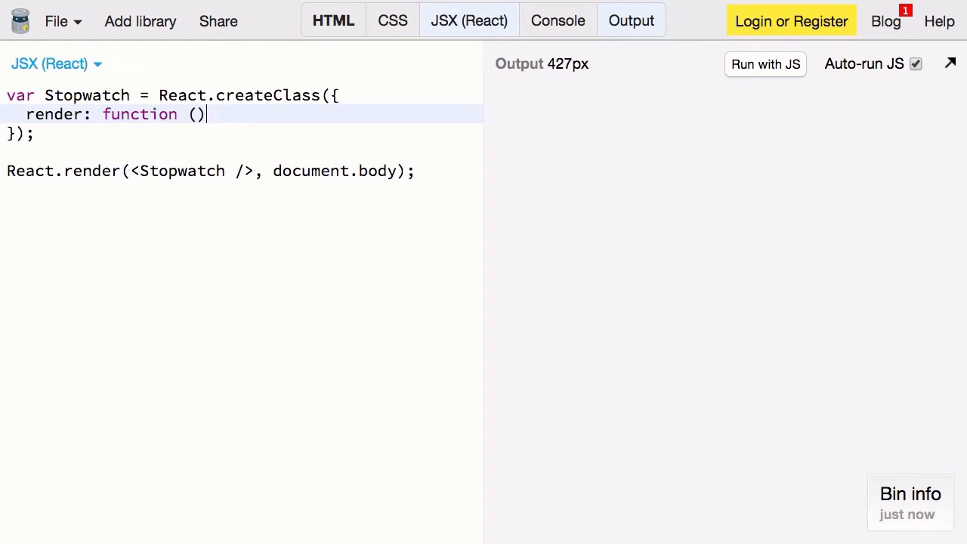
type("{")
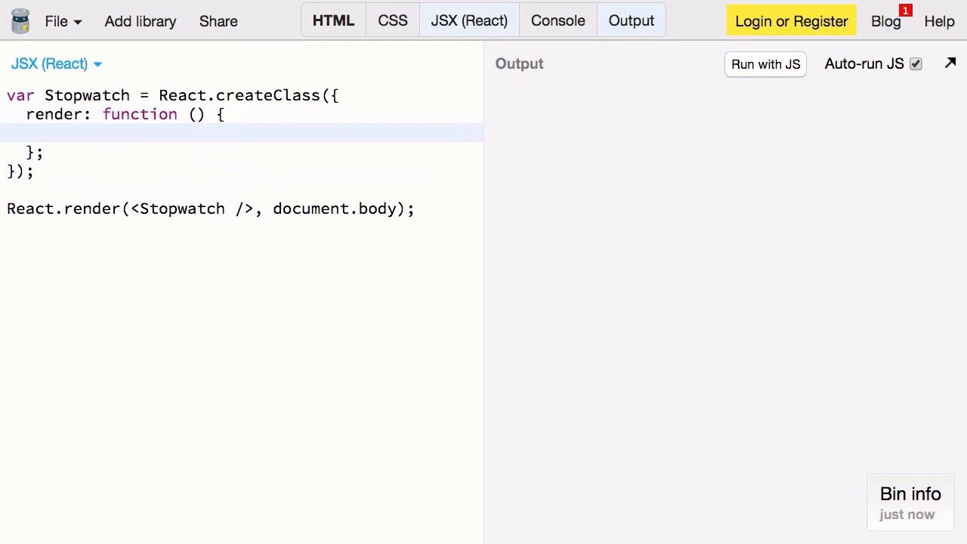
type("return <div>hi</div>")
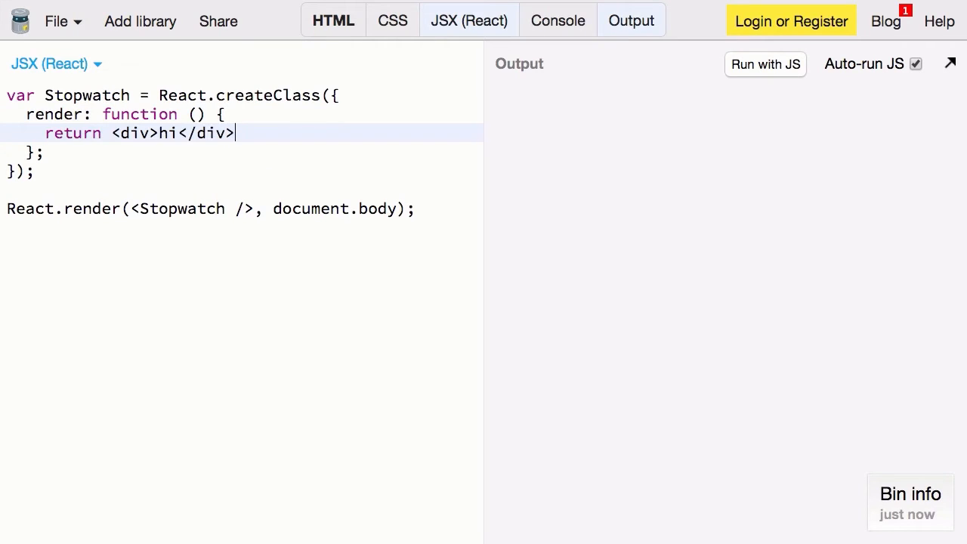
type(";")
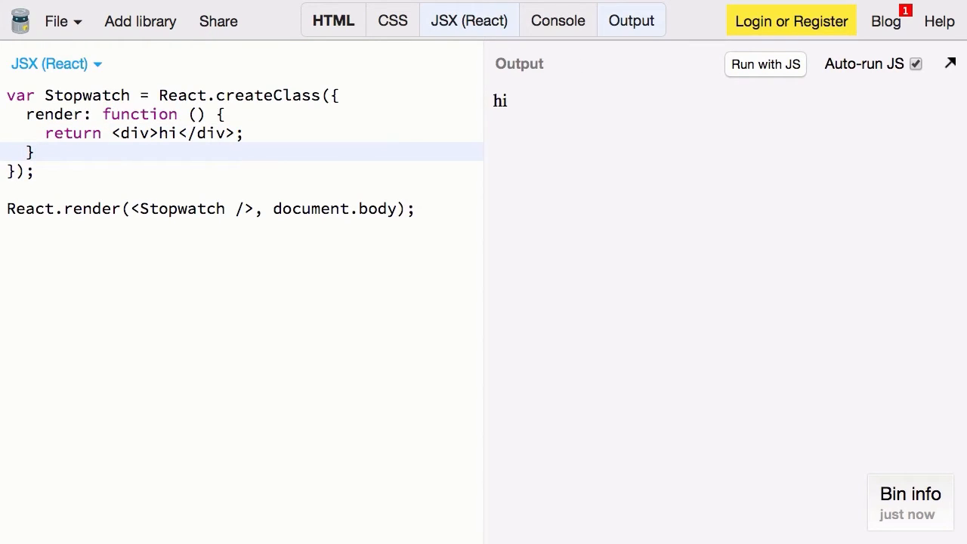
- Replace the hi text with an <h1>0:00</h1> heading inside the div
key("Backspace")
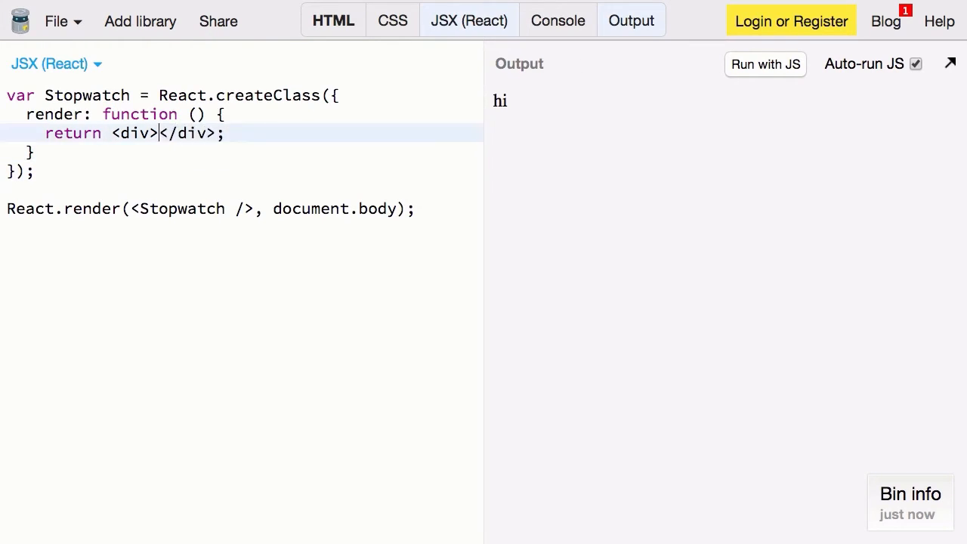
key("Enter")
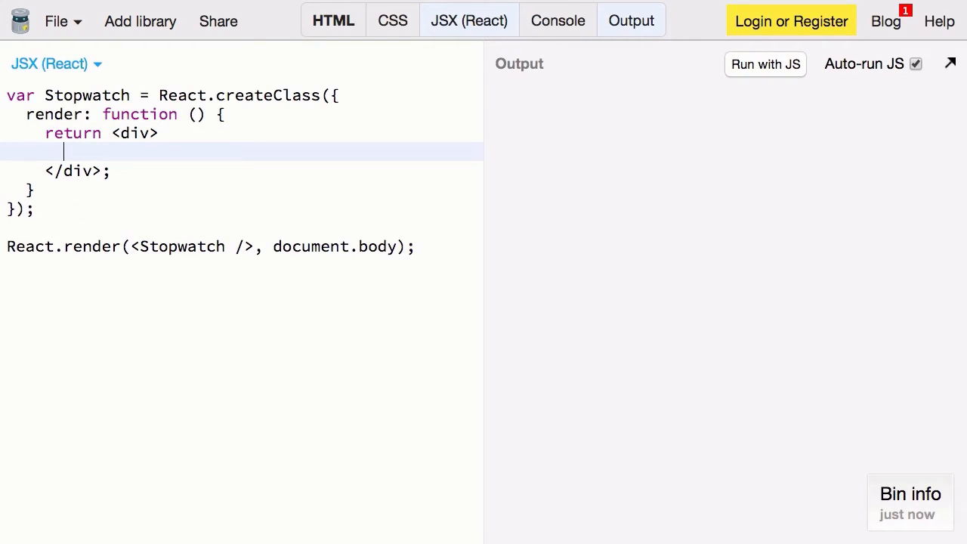
type("<h1>0")
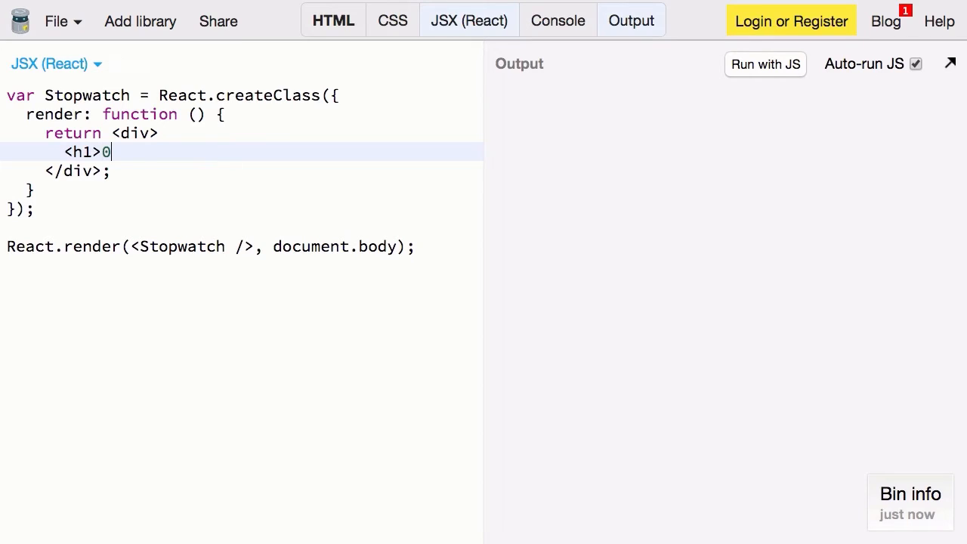
type(":00</h1>")
type("<bu")
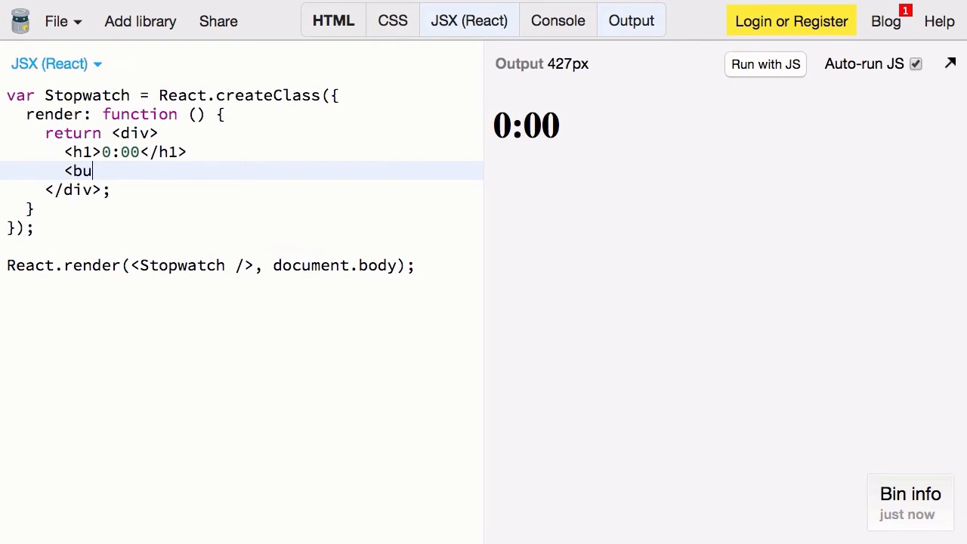
- Add a start button below the heading, plus a copy labelled stop
type("tton type=")
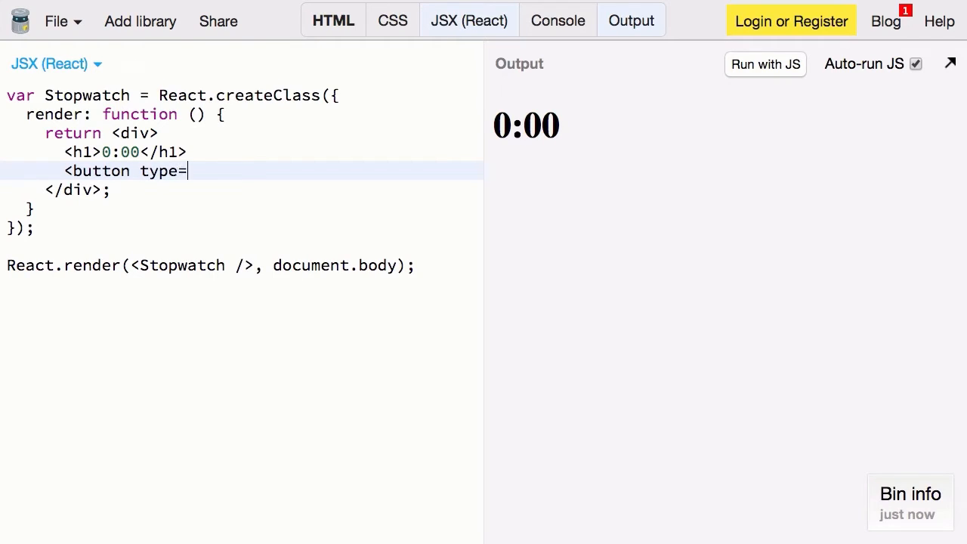
type("\"button\">")
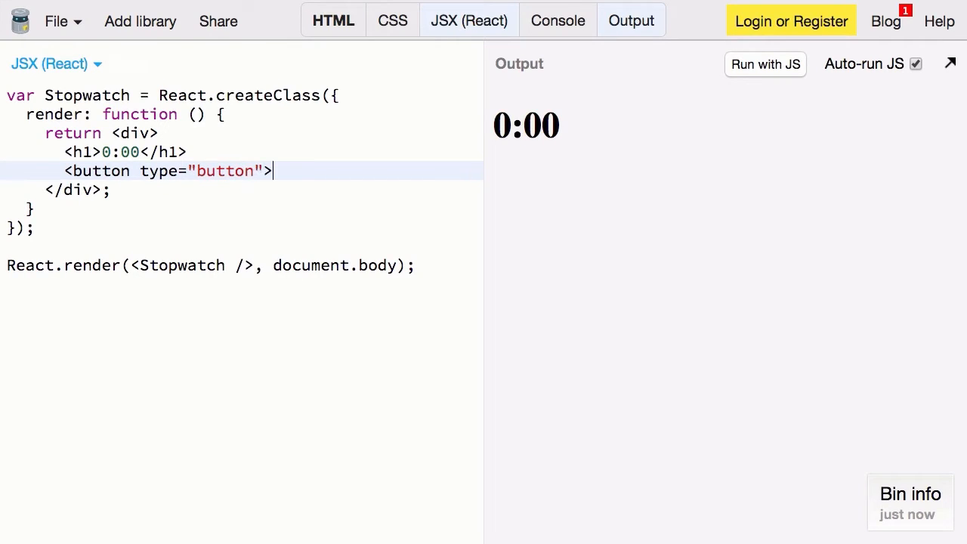
type("start</but")
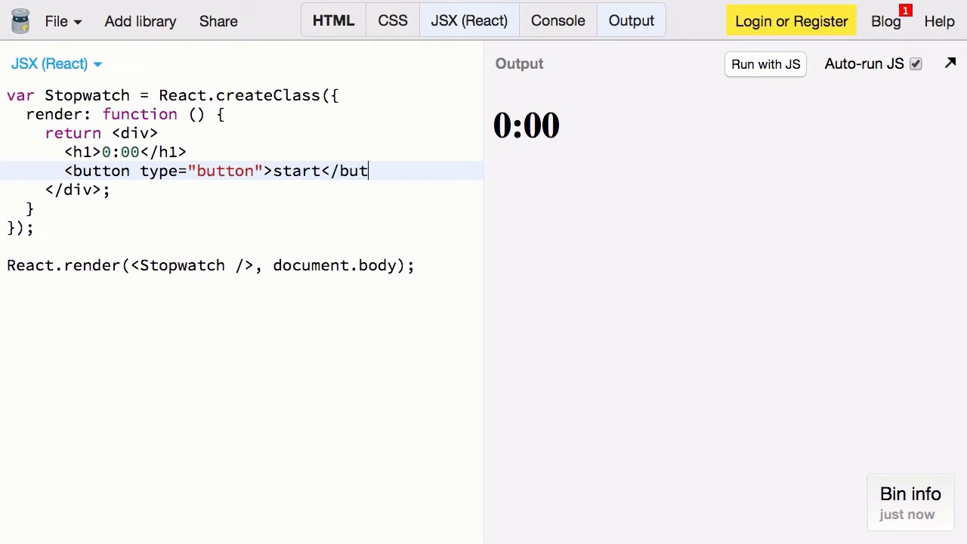
type("ton>")
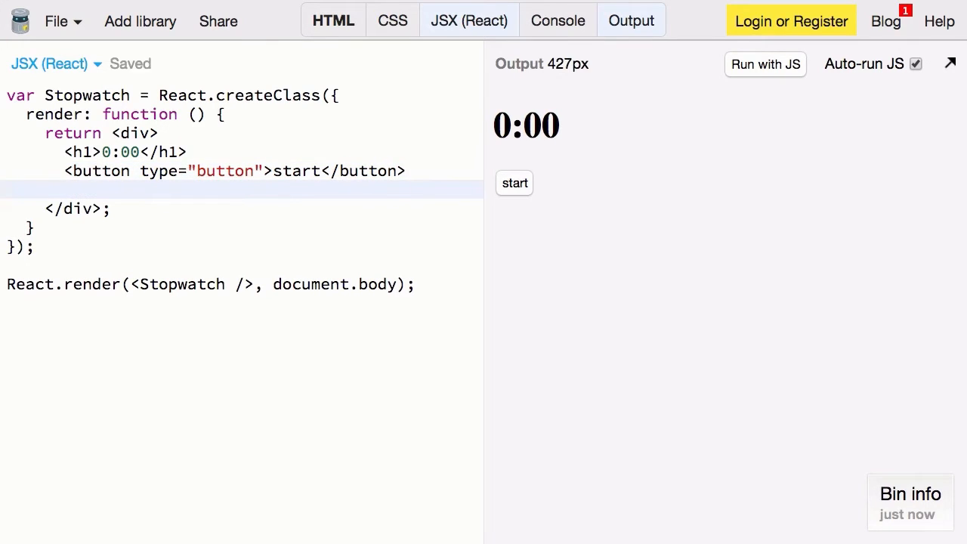
type("<button type=\"button\">start</button>")
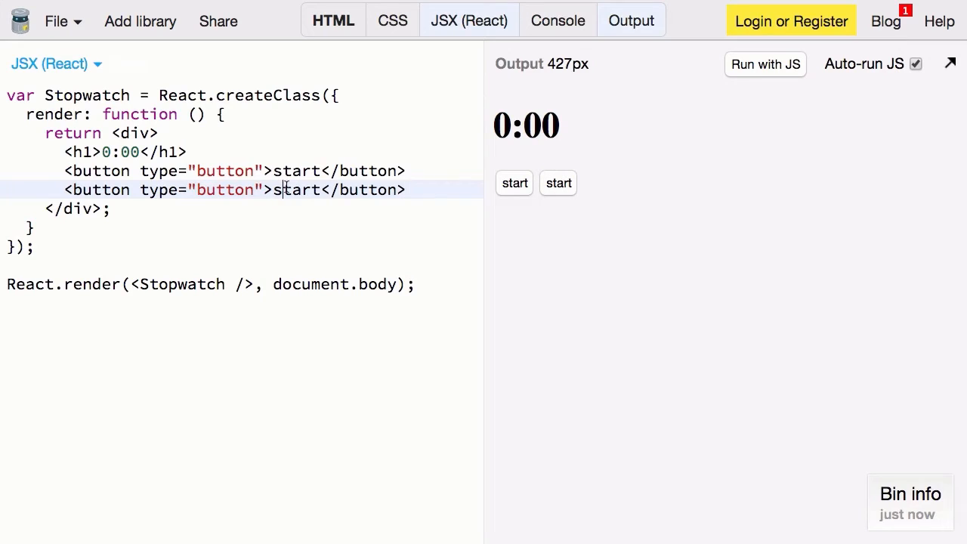
type("stop")
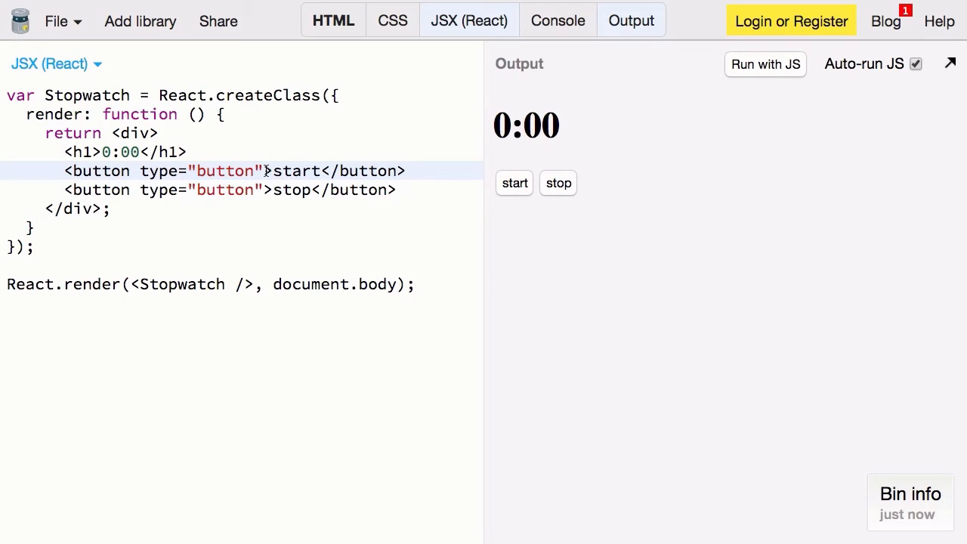
- Add onClick={this.handleClick} to the start button and declare handleClick
type("on")
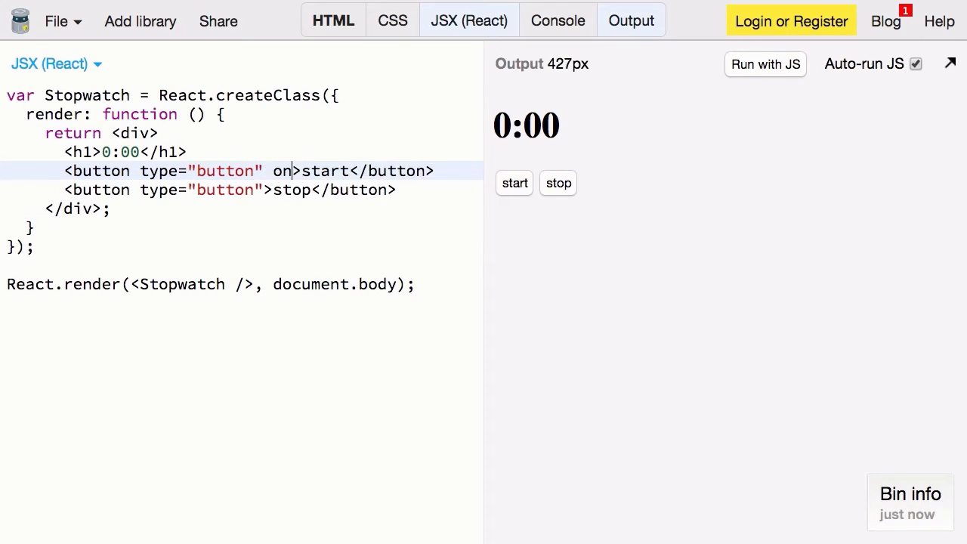
type("Click=")
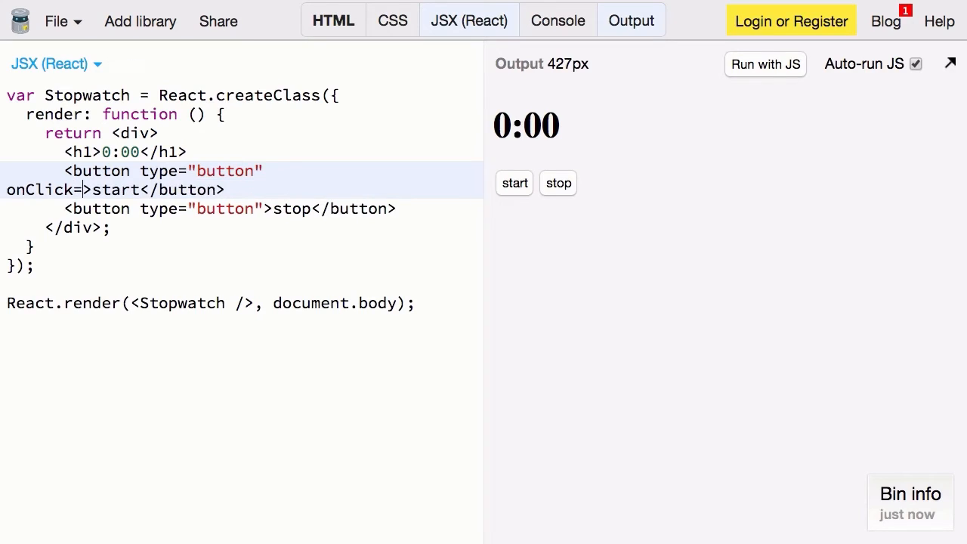
type("{this.handleClick")
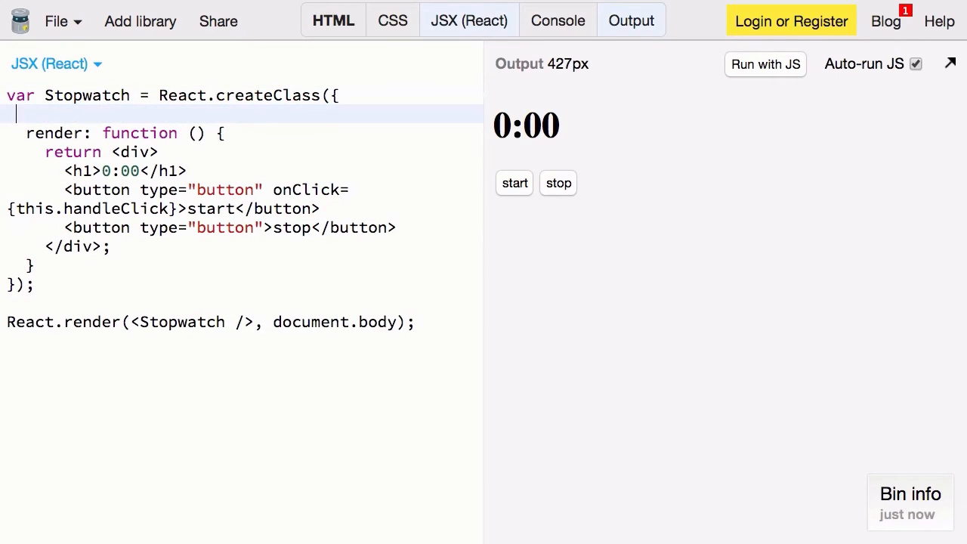
type("handleClick: function () {")
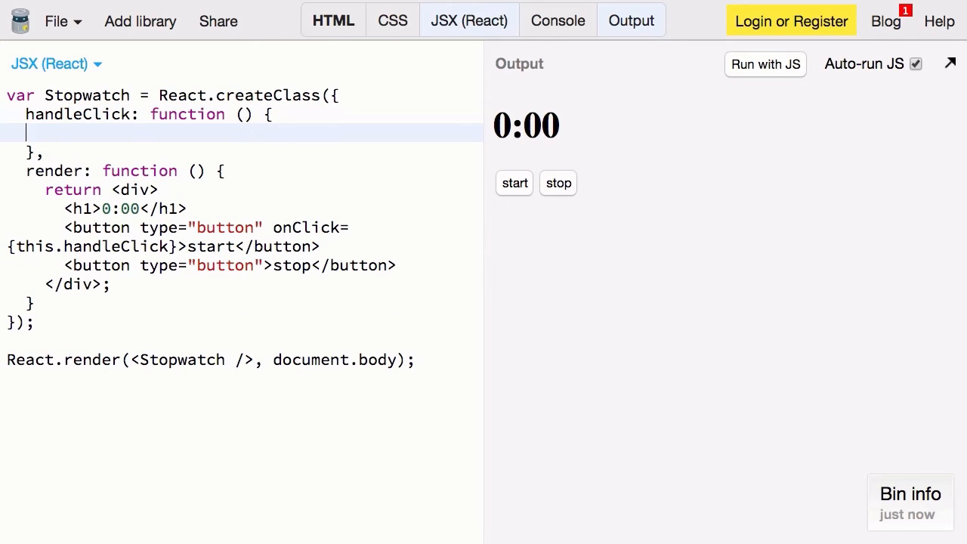
- Make handleClick alert "starting...", then test start in the output and dismiss it
type("a")
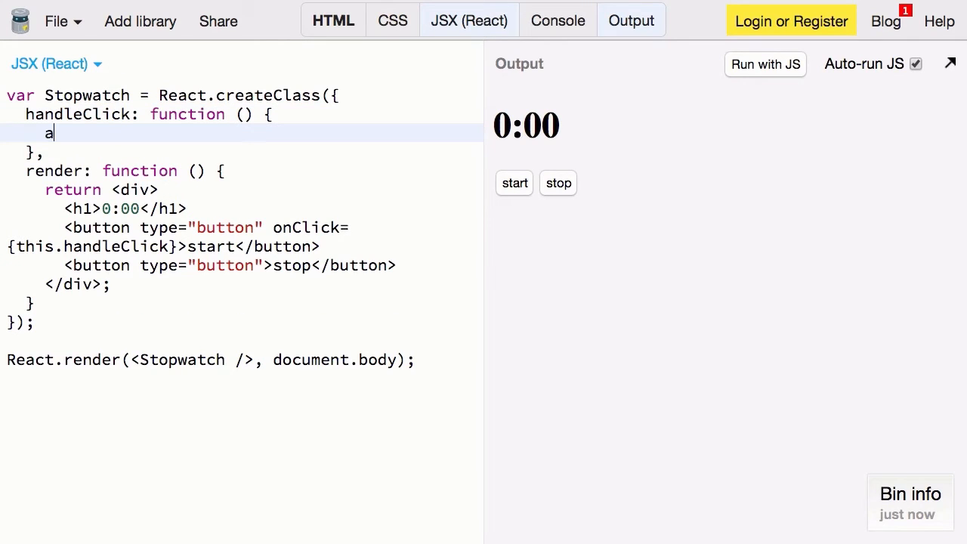
type("lert(\"st\")")
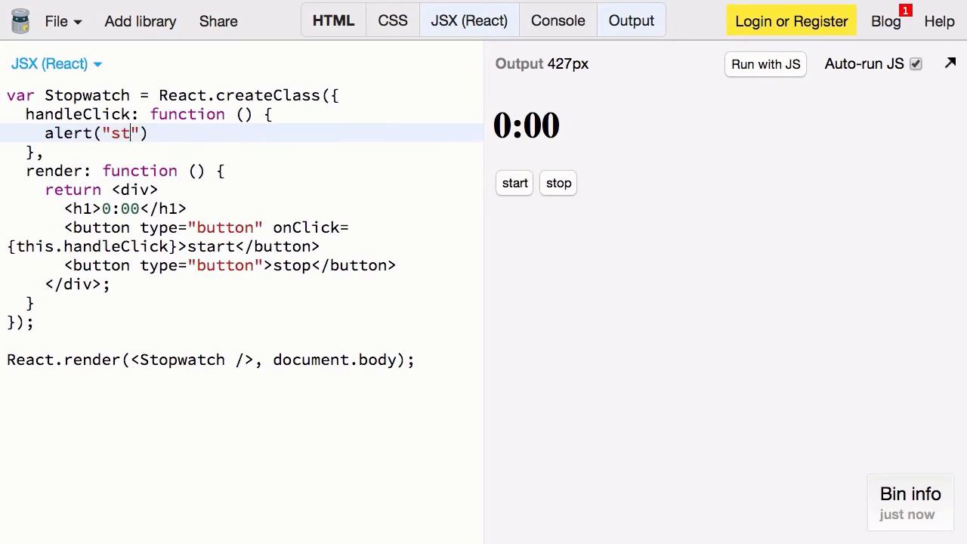
type("arting...\");")
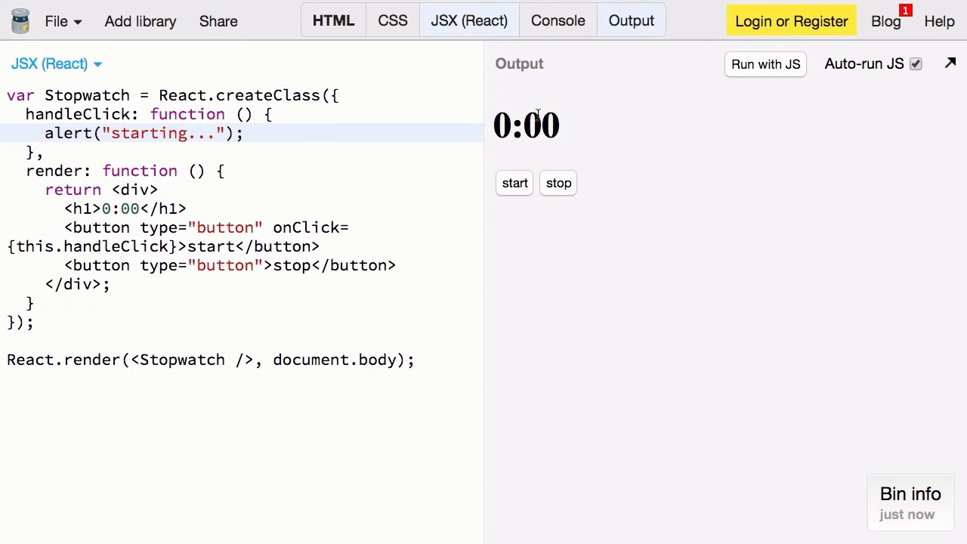
left_click(514, 183)
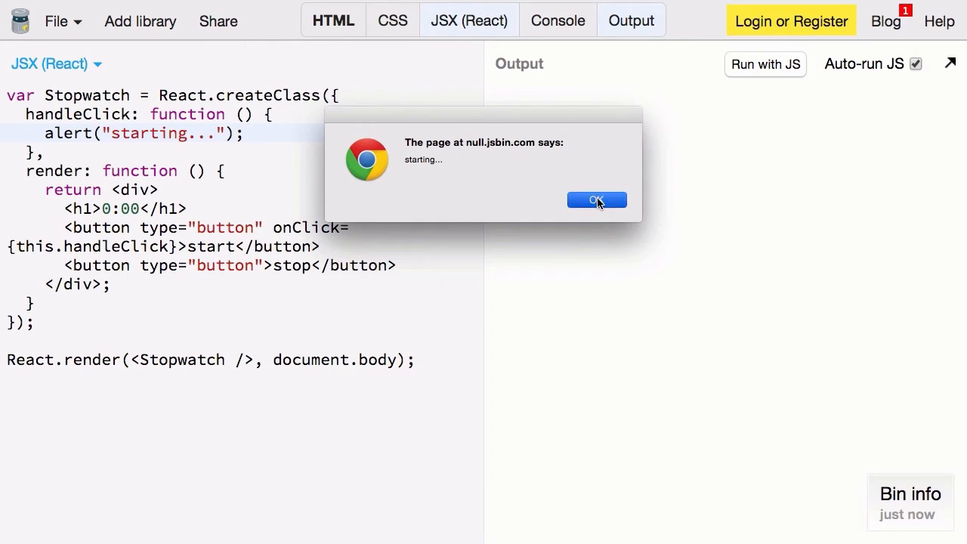
left_click(597, 199)
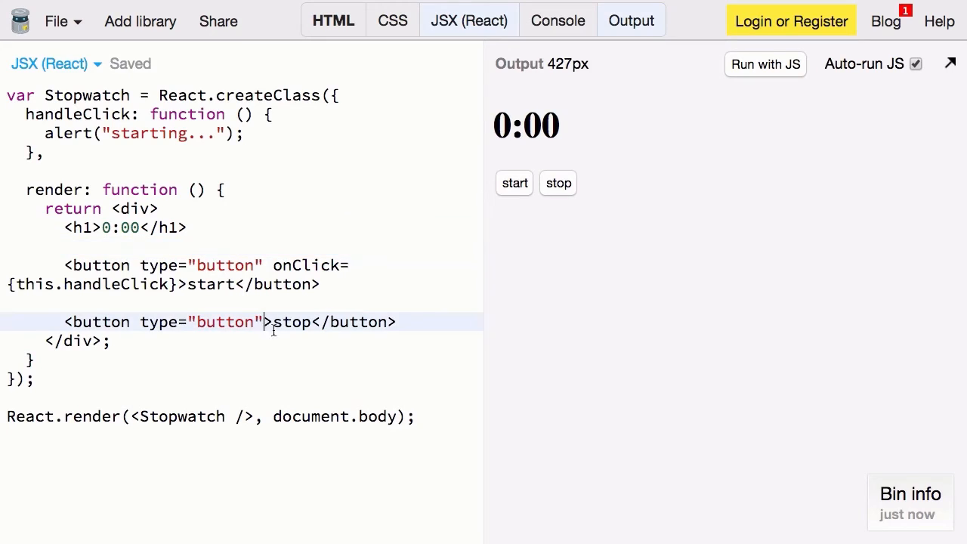
- Rename the start handler to handleStartClick and give stop onClick={this.handleStopClick}
double_click(115, 285)
type("Start")
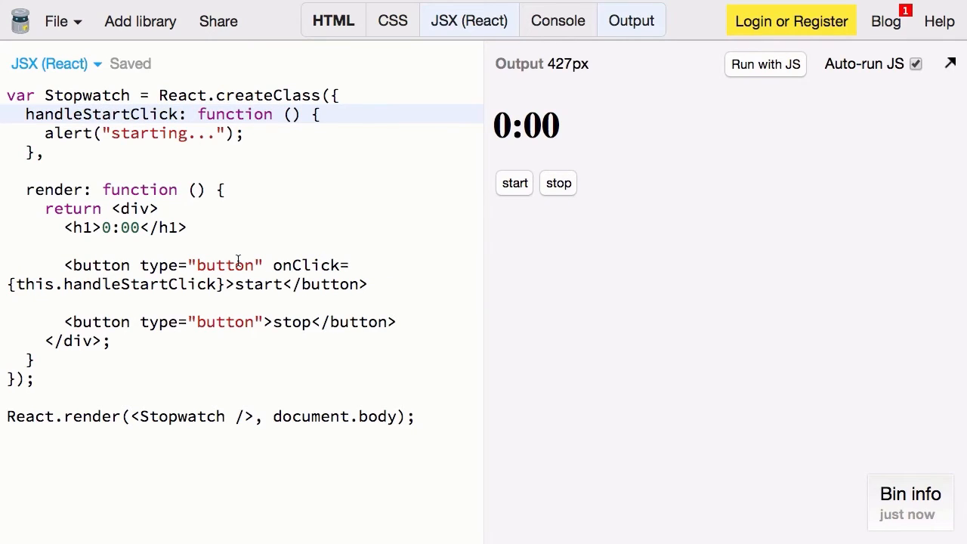
type("on")
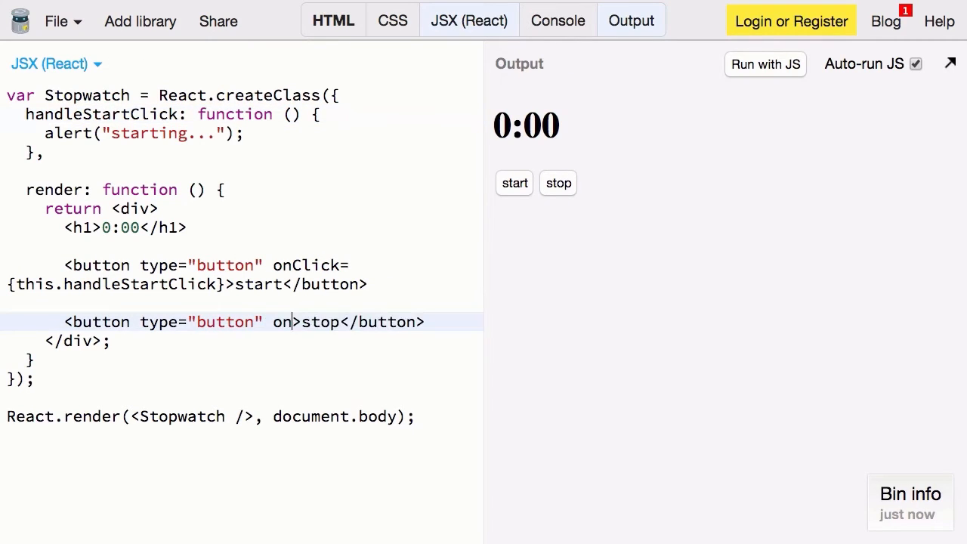
type("Click={")
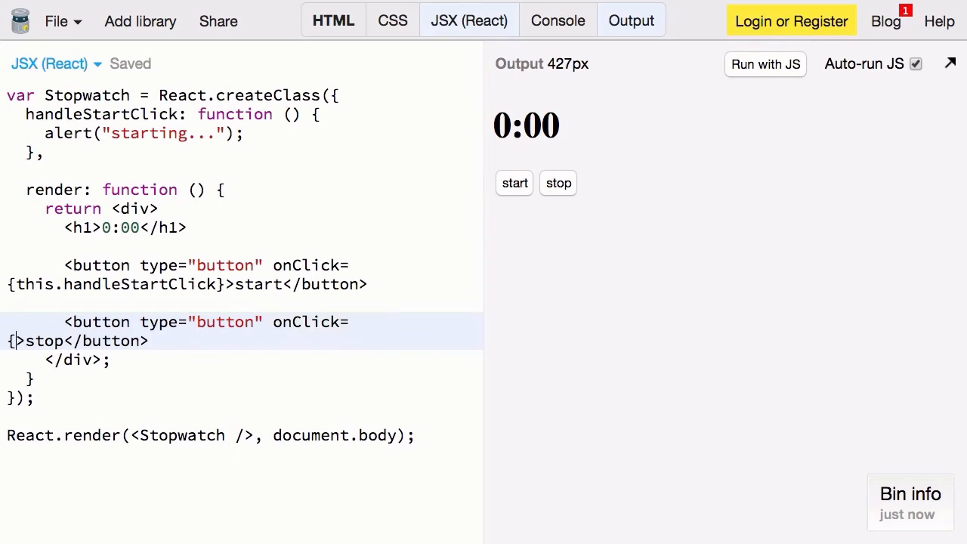
type("this.handleSt")
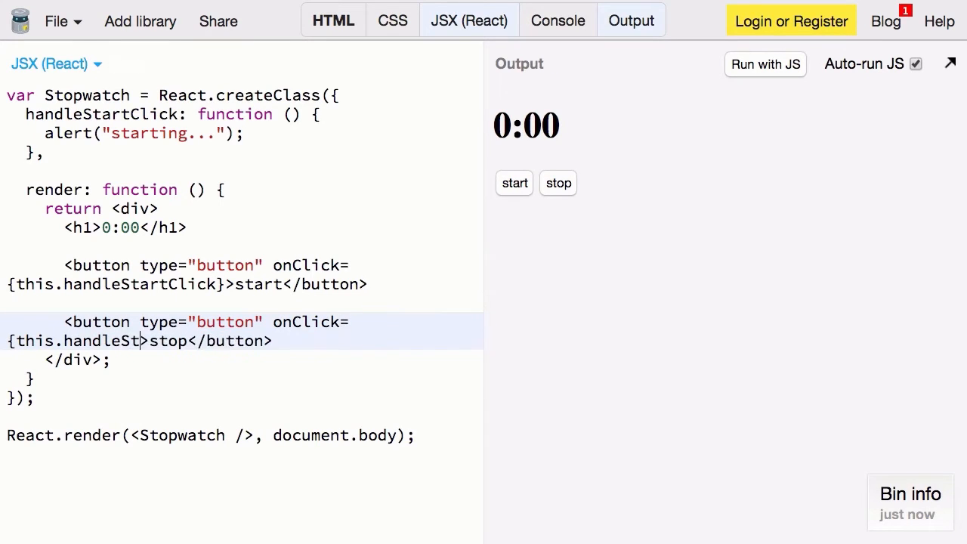
type("opClick")
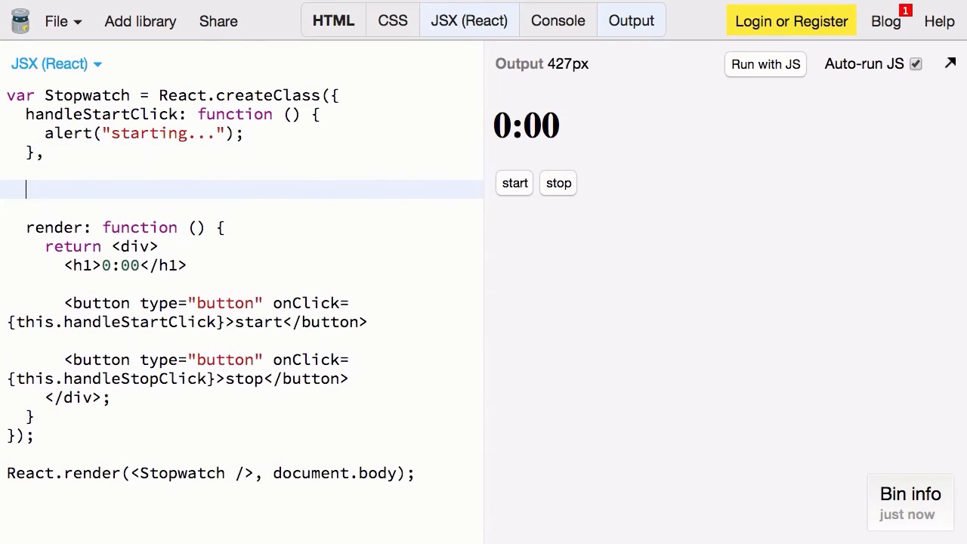
- Define handleStopClick alerting "stopping", then test stop in the output and dismiss it
type("handleStop")
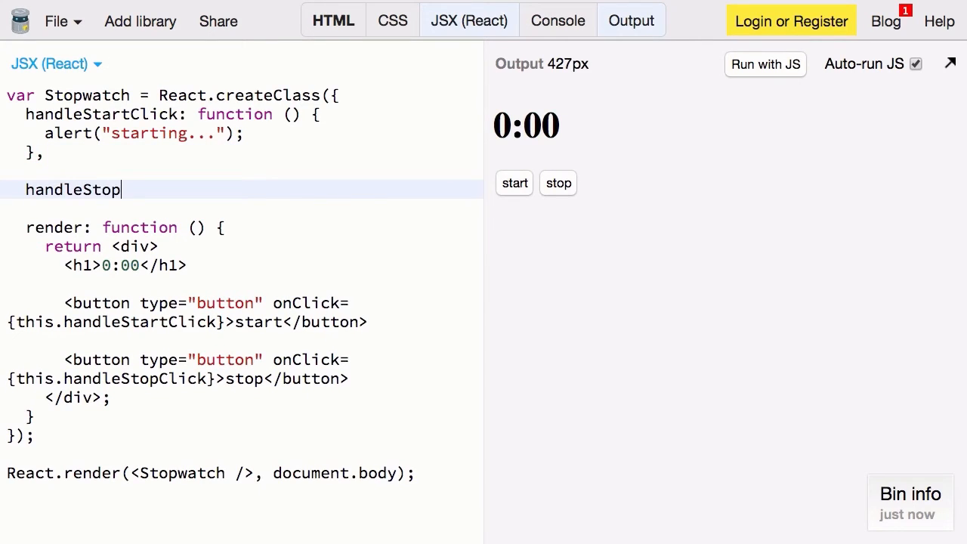
type("Click")
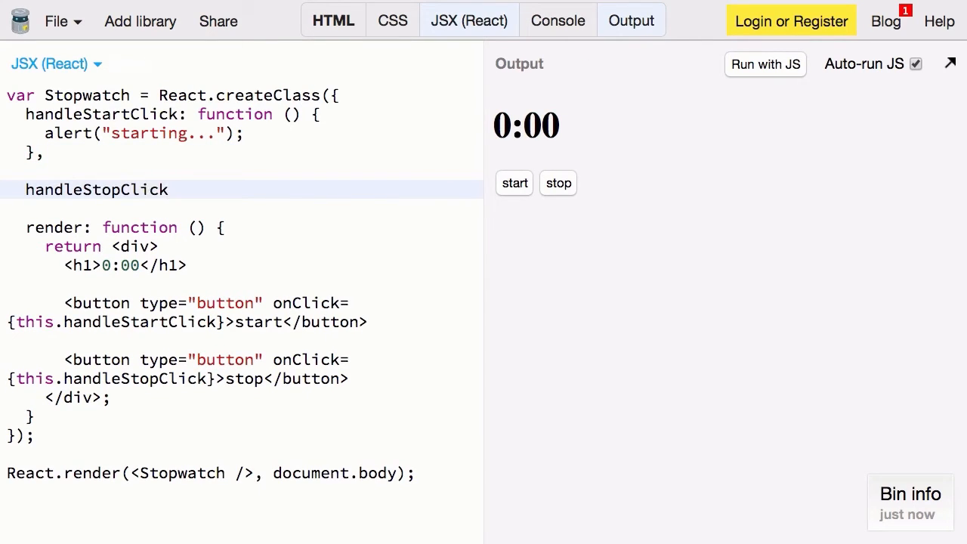
type(": function () {")
type("alert(\"")
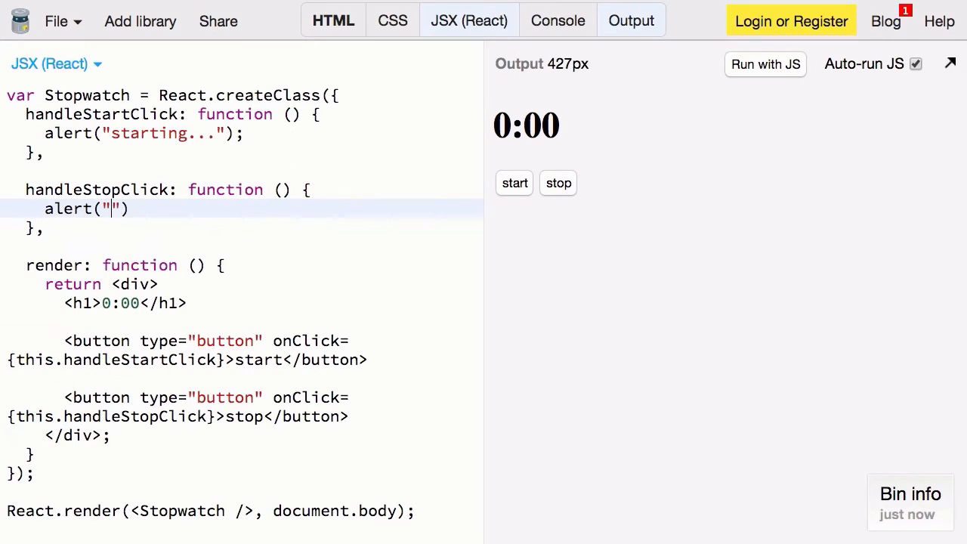
type("stopping")
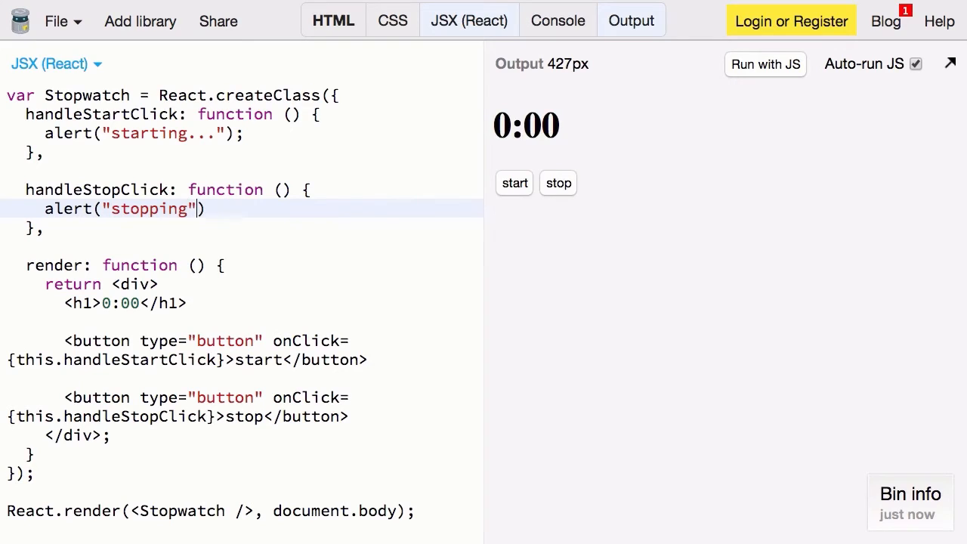
type(";")
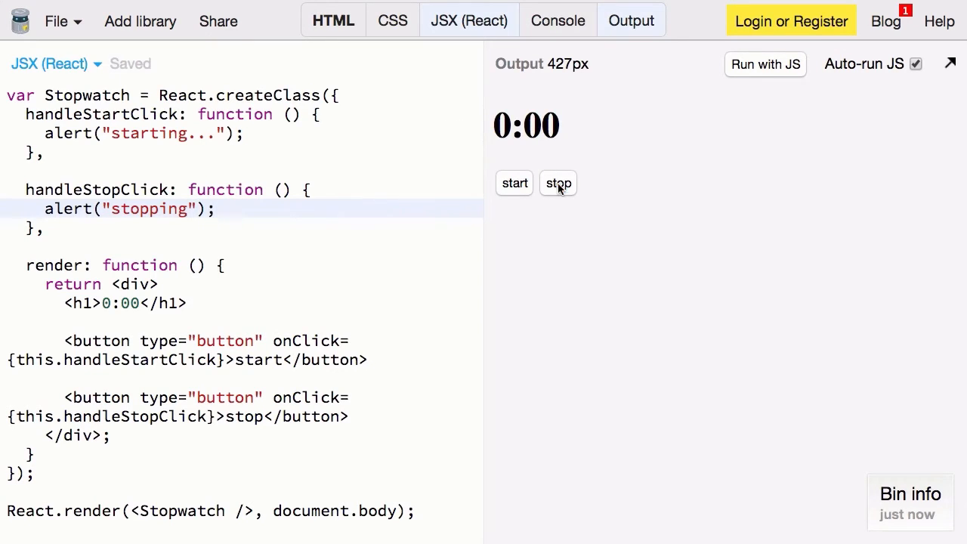
left_click(558, 183)
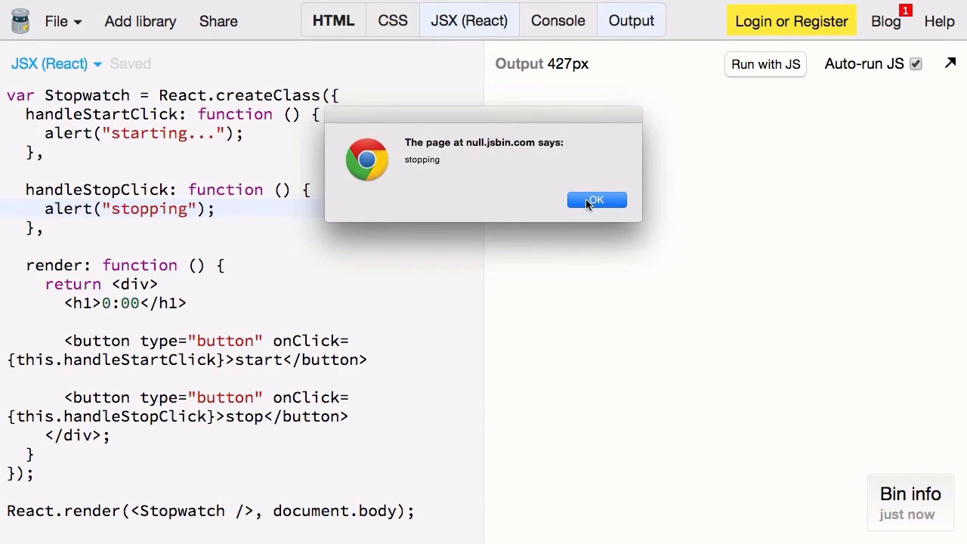
left_click(597, 199)
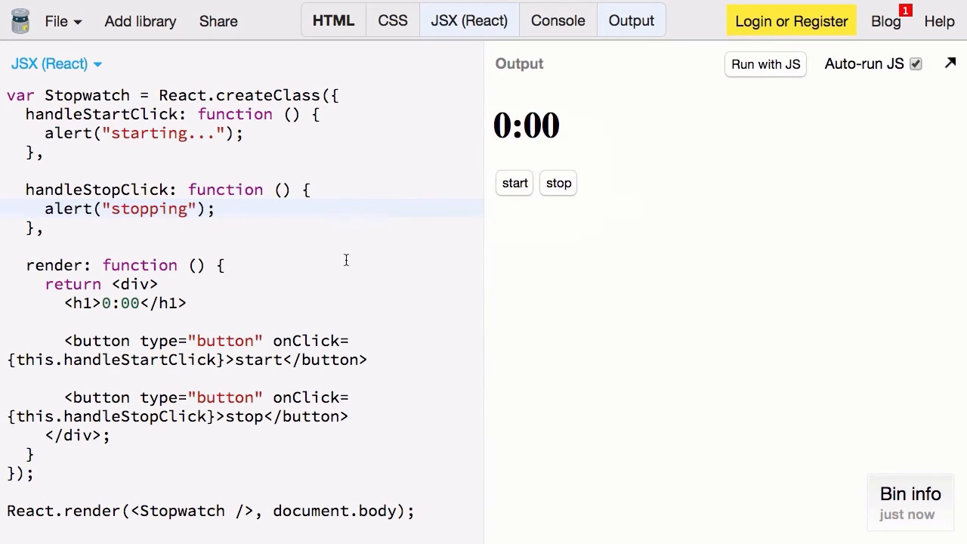
- Replace the heading's fixed 0:00 with {this.state.secondsElapsed}
left_click(100, 303)
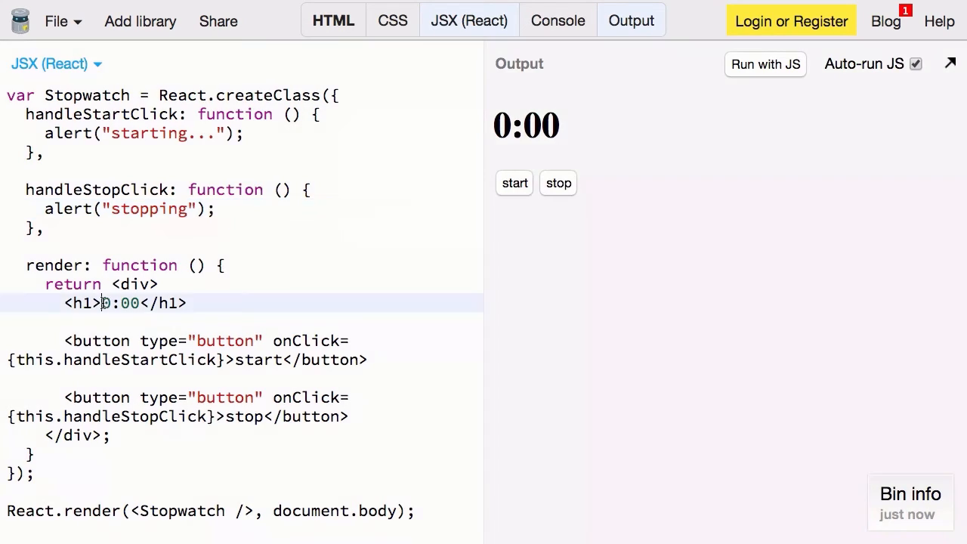
double_click(121, 303)
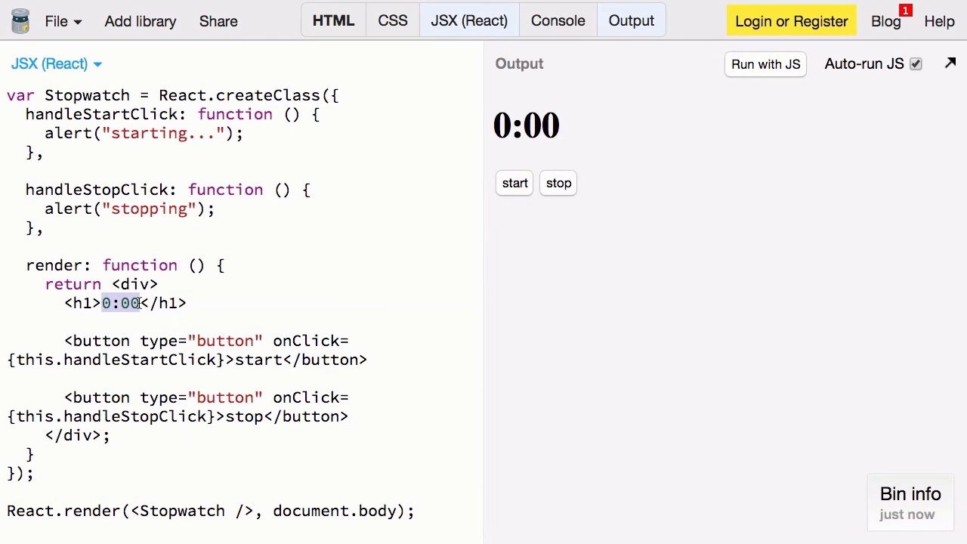
key("Delete")
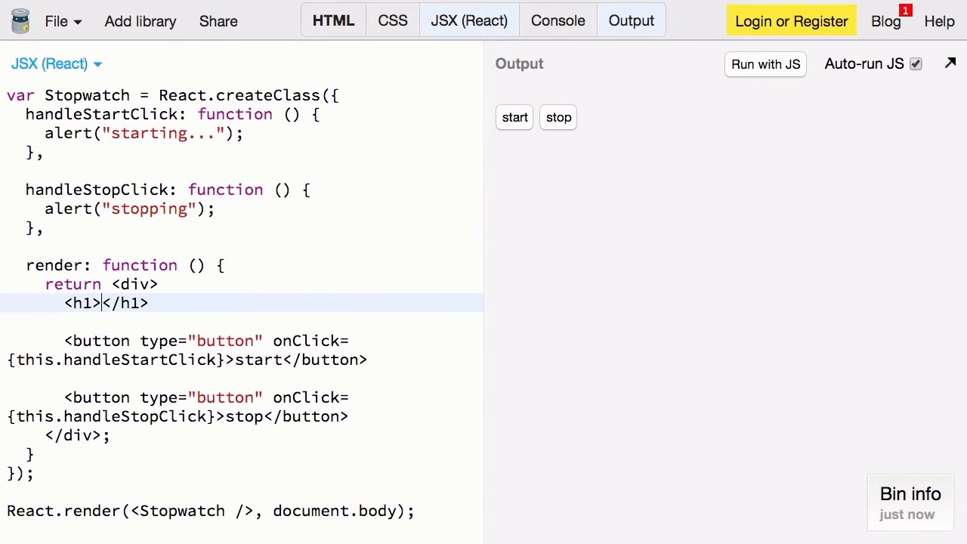
type("{this.")
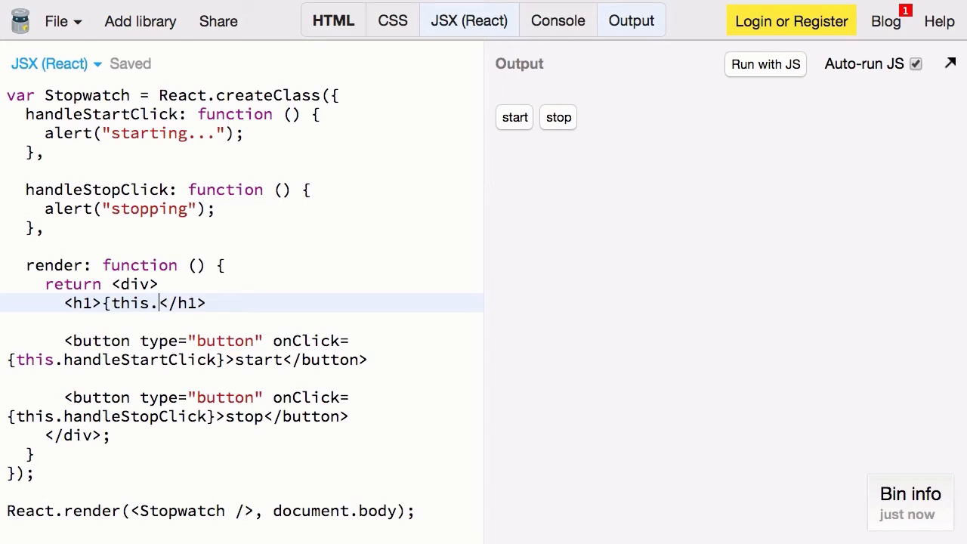
type("state.s")
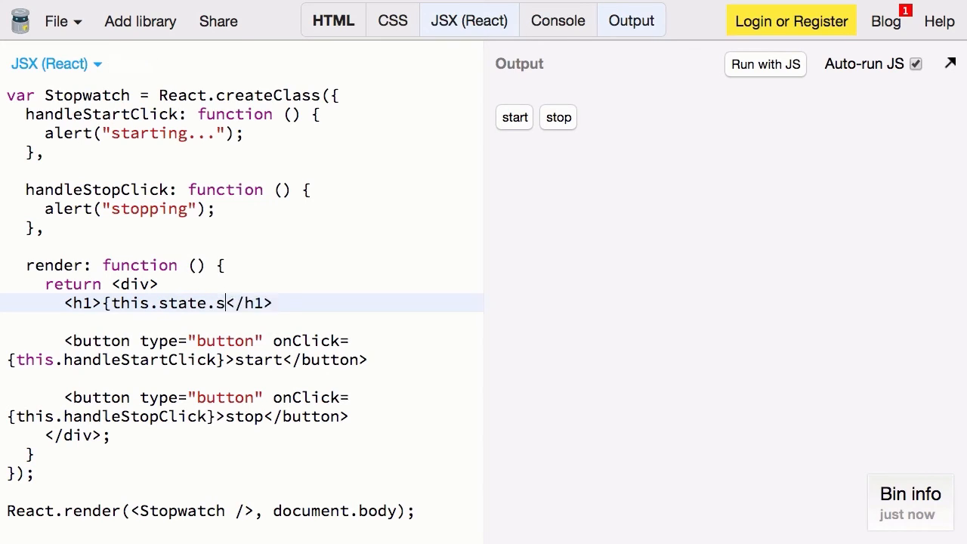
type("econdsEla")
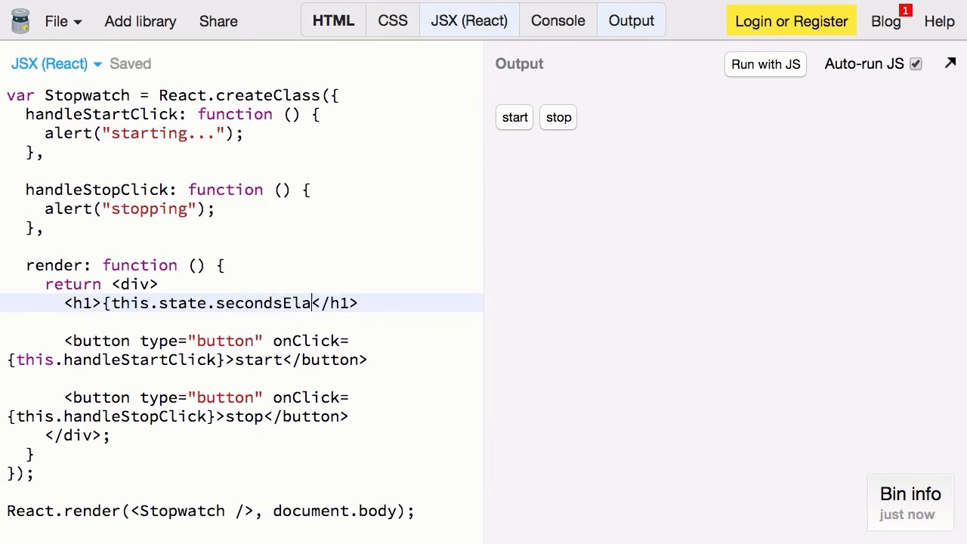
type("psed")
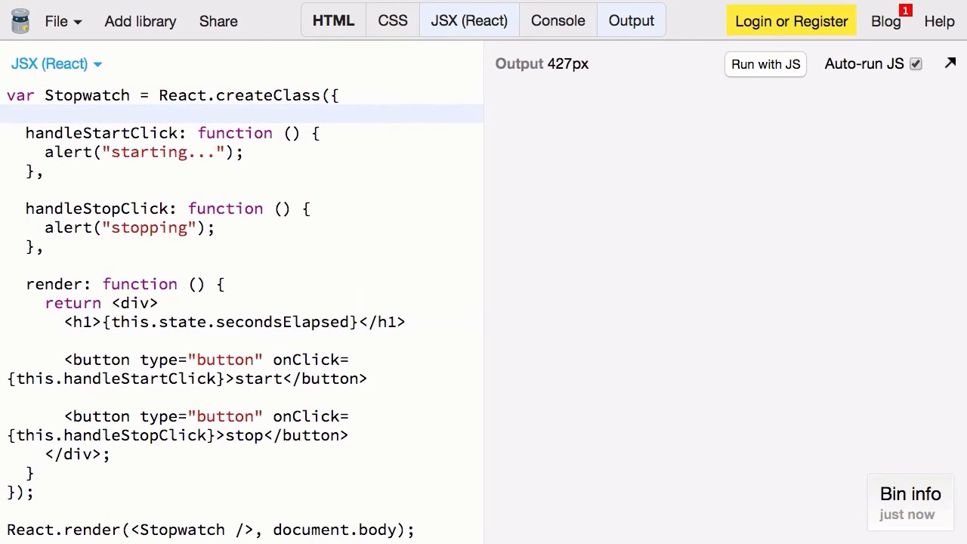
- Add getInitialState to Stopwatch, returning an initial secondsElapsed of 0
type("g")
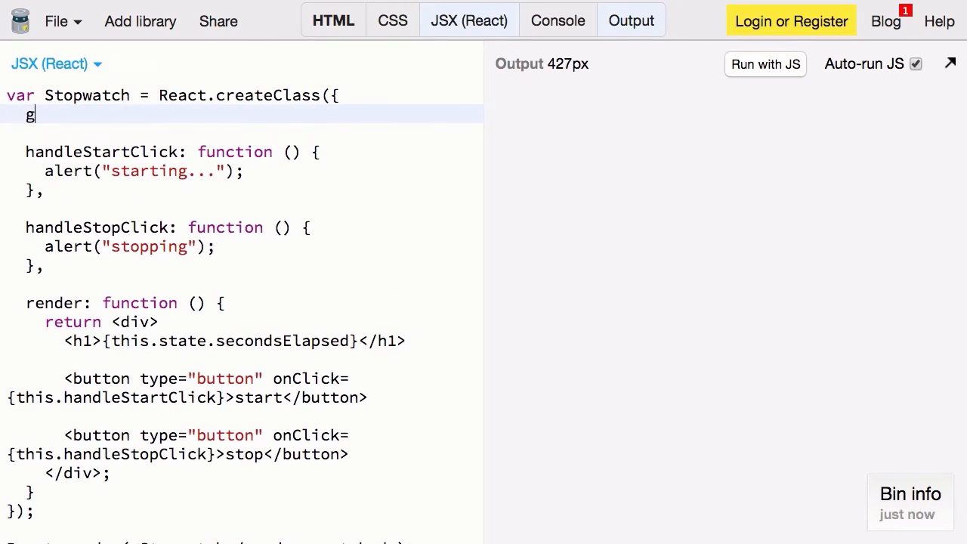
type("etInitialS")
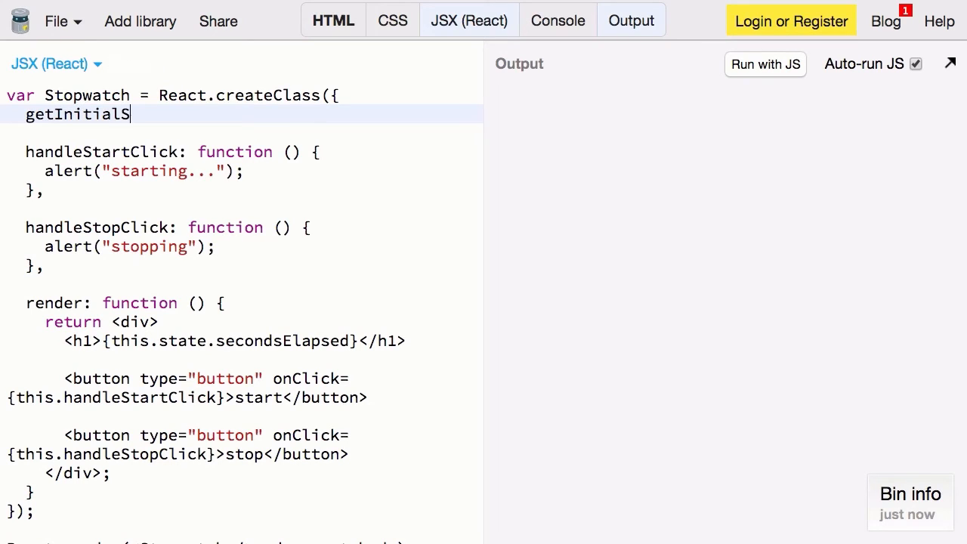
type("tate:")
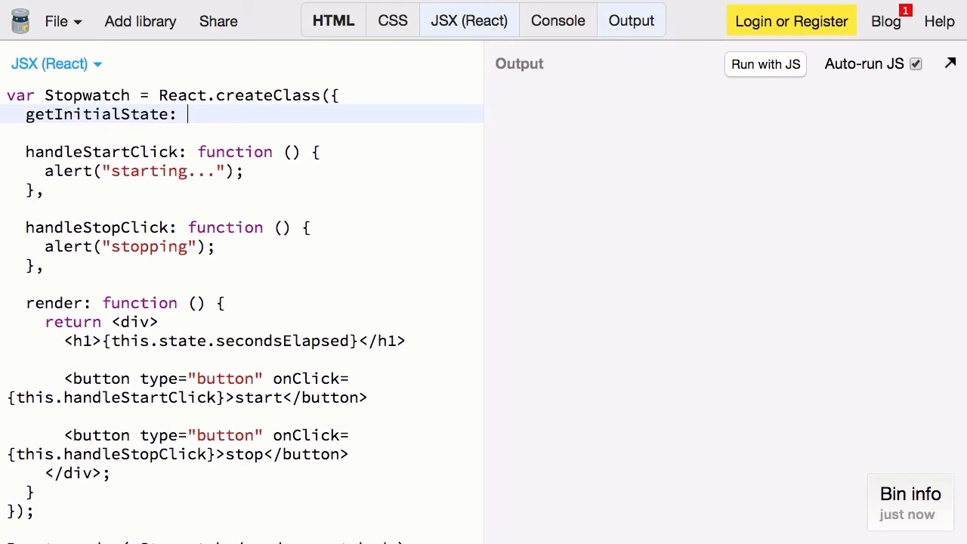
type("function () {};")
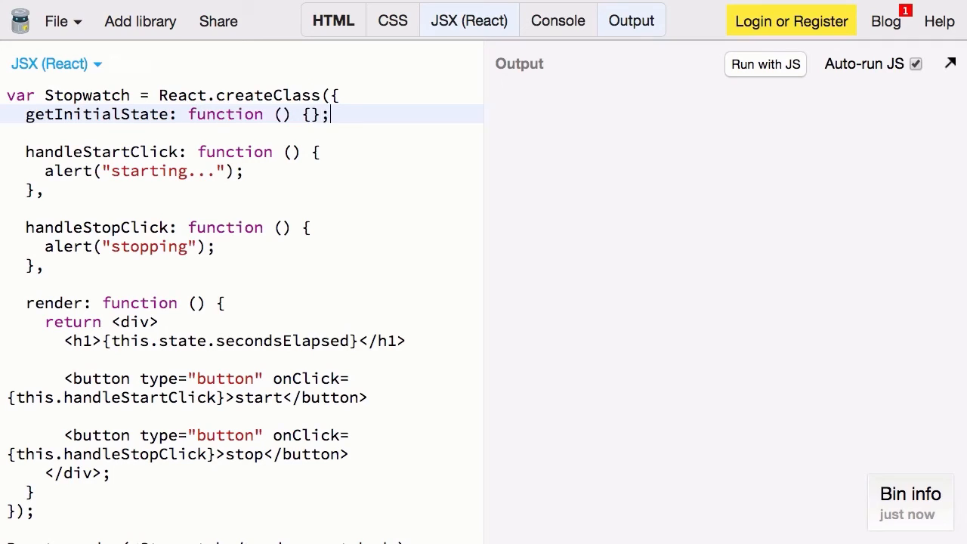
type(",")
type("return {")
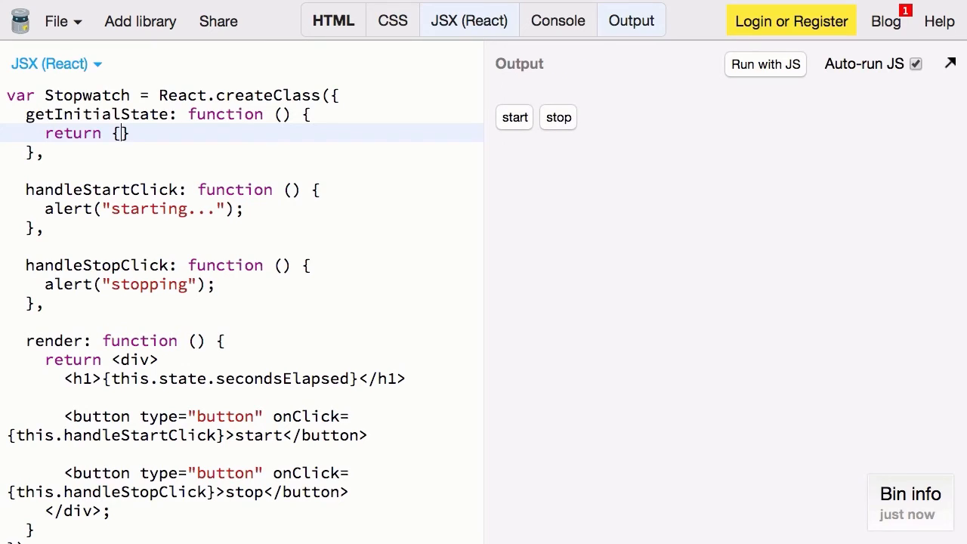
type("s")
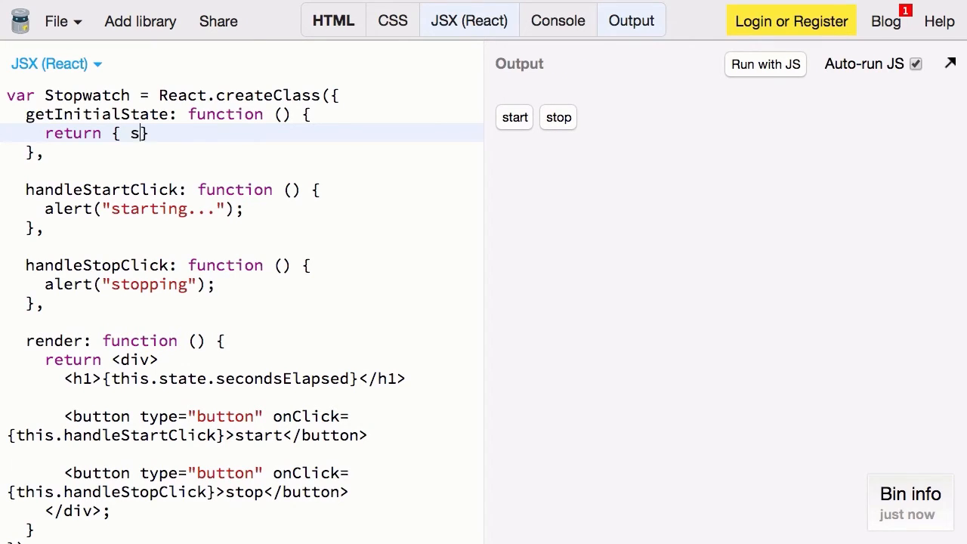
type("econdsElapsed: 0")
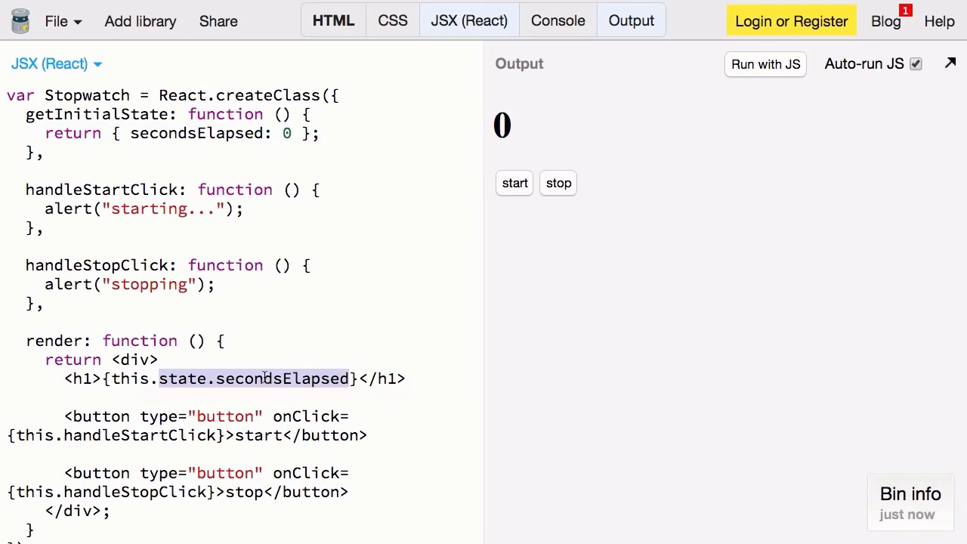
mouse_move(315, 379)
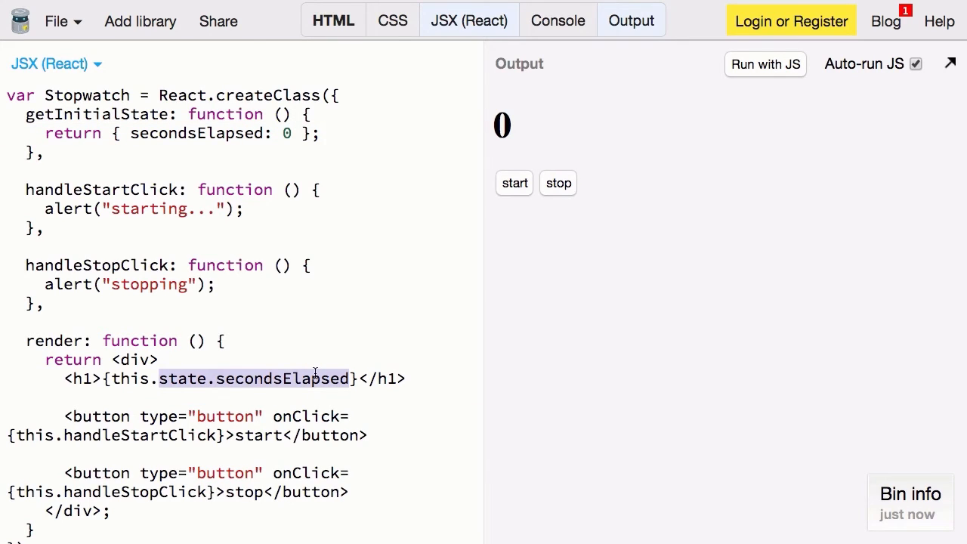
- Show this.getSeconds() in the heading and start defining a getSeconds method
type("getSeconds")
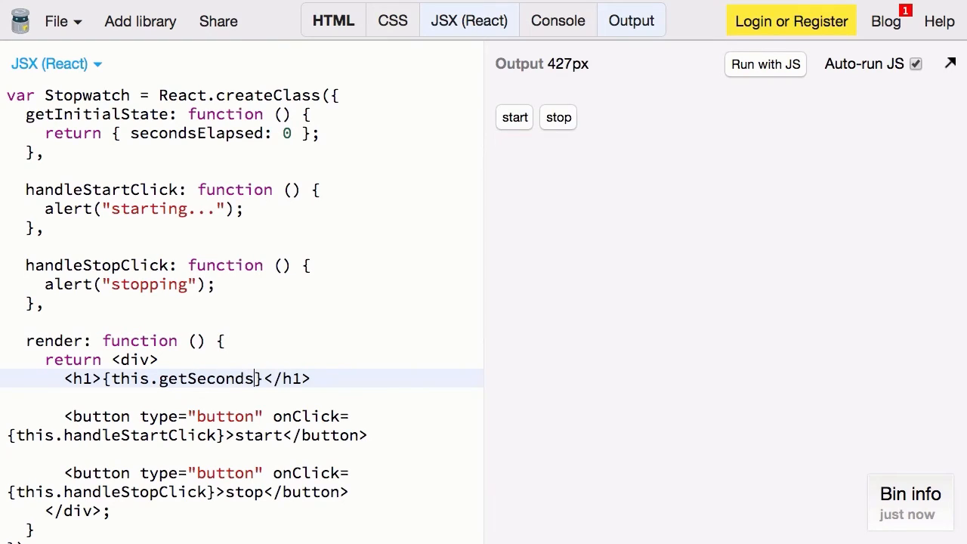
type("()")
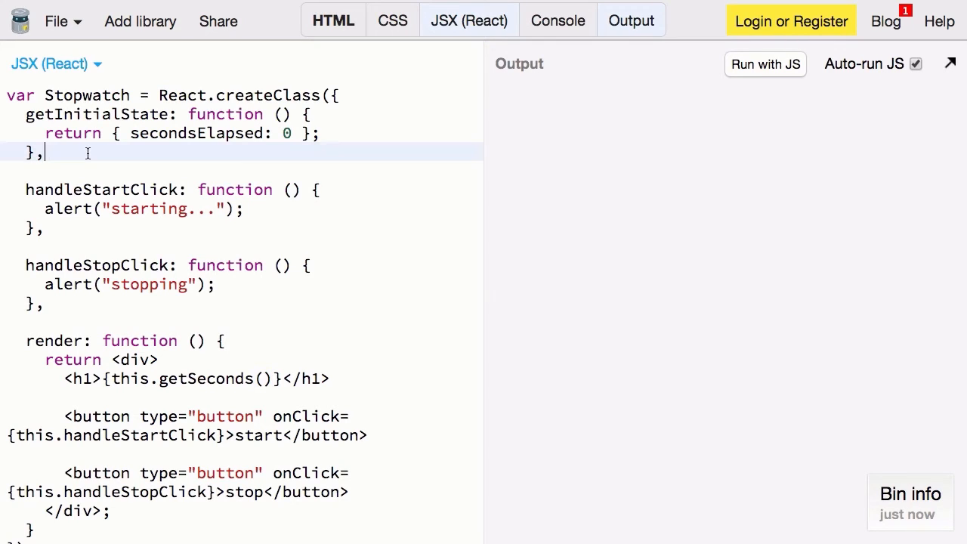
type("get")
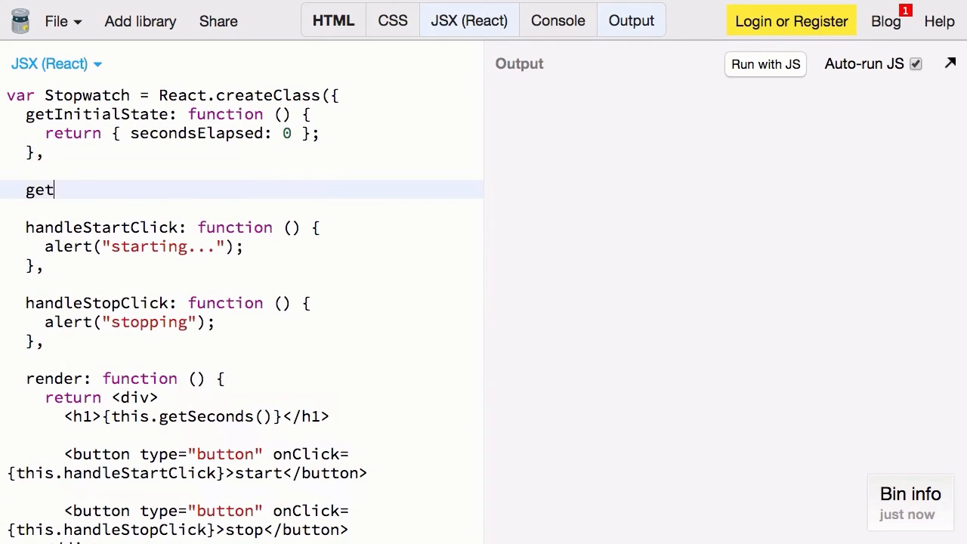
type("Seconds:")
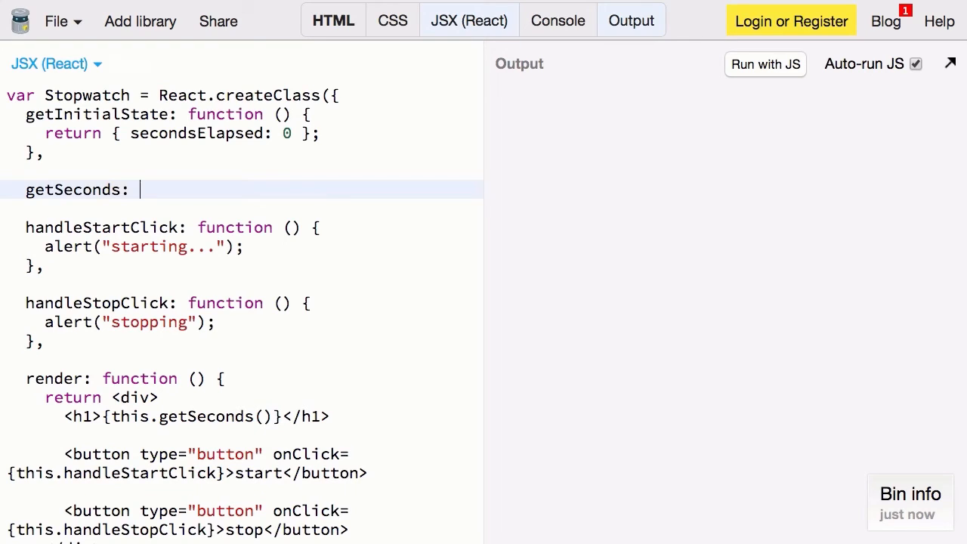
type("function () {")
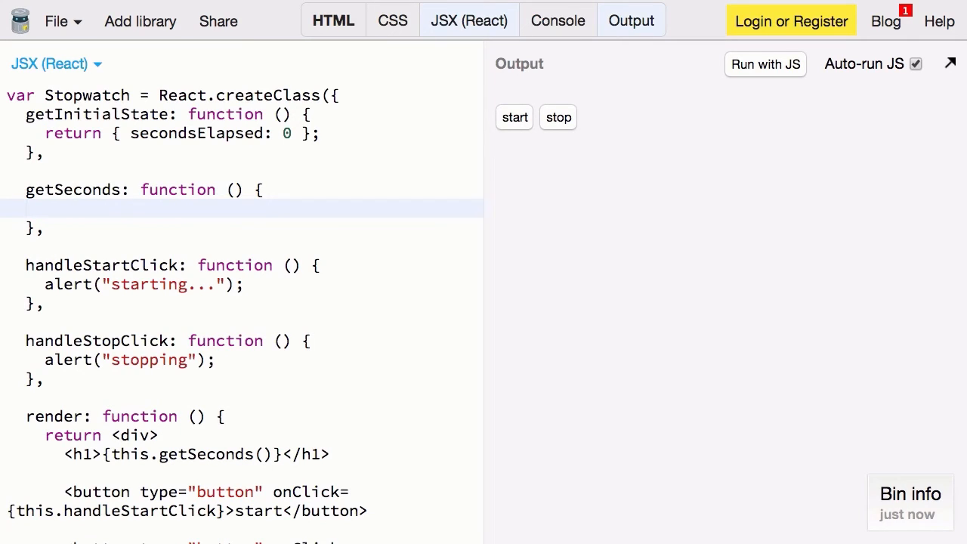
left_click(30, 208)
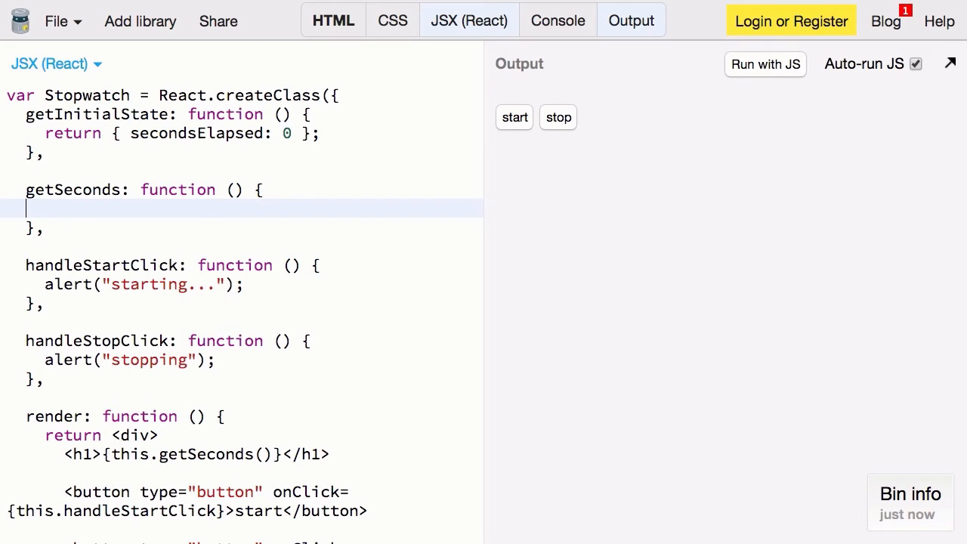
- Make getSeconds return secondsElapsed % 60, testing with initial value 472
type("return ()")
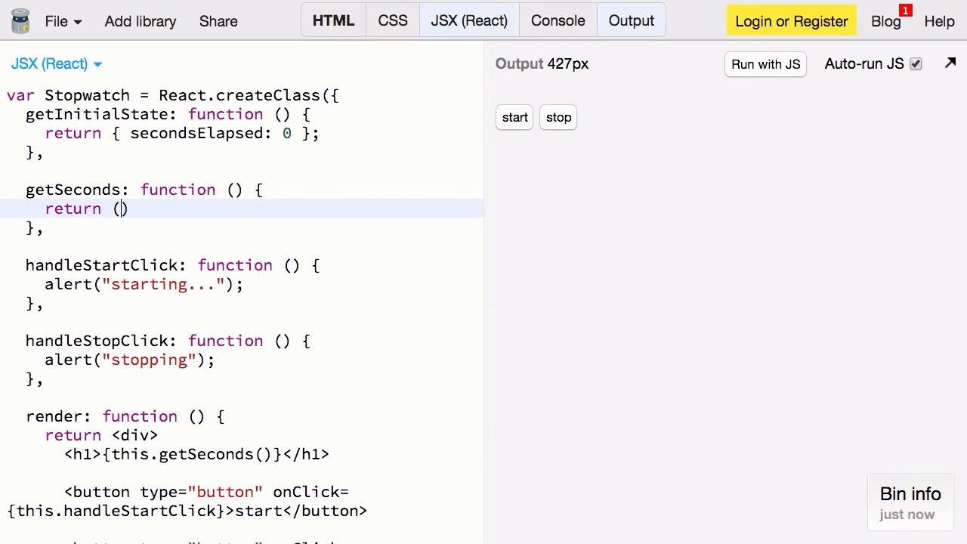
type("this.state.")
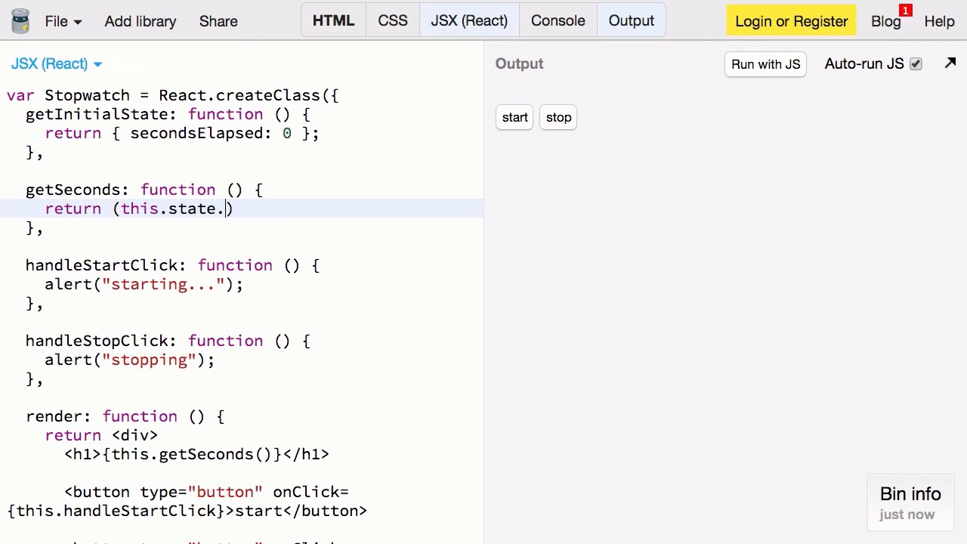
type("secondsElapsed %")
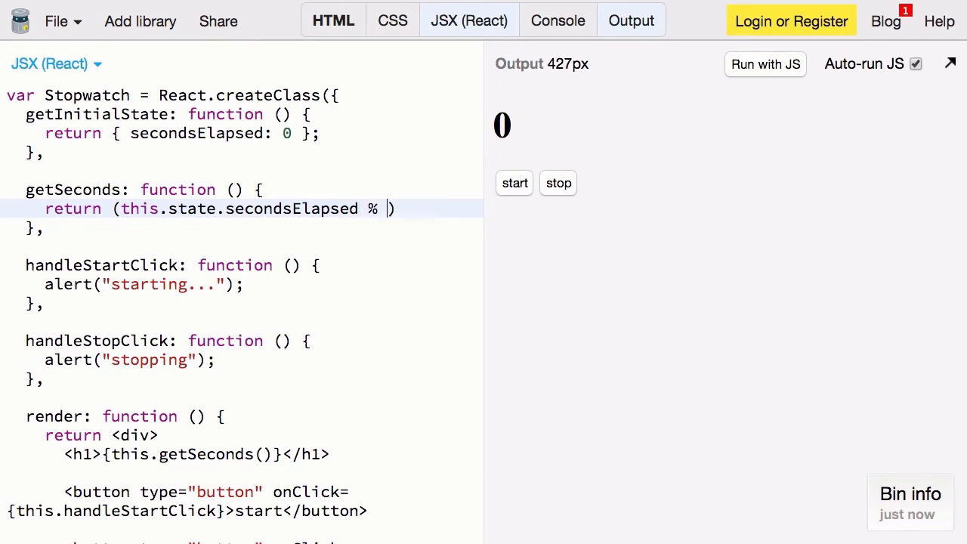
type("60);")
left_click(241, 133)
type("1")
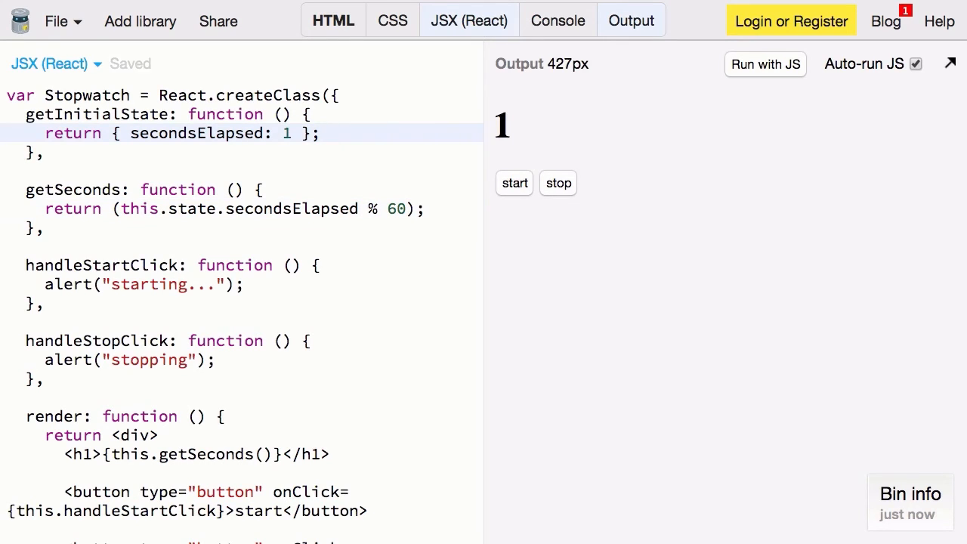
type("472")
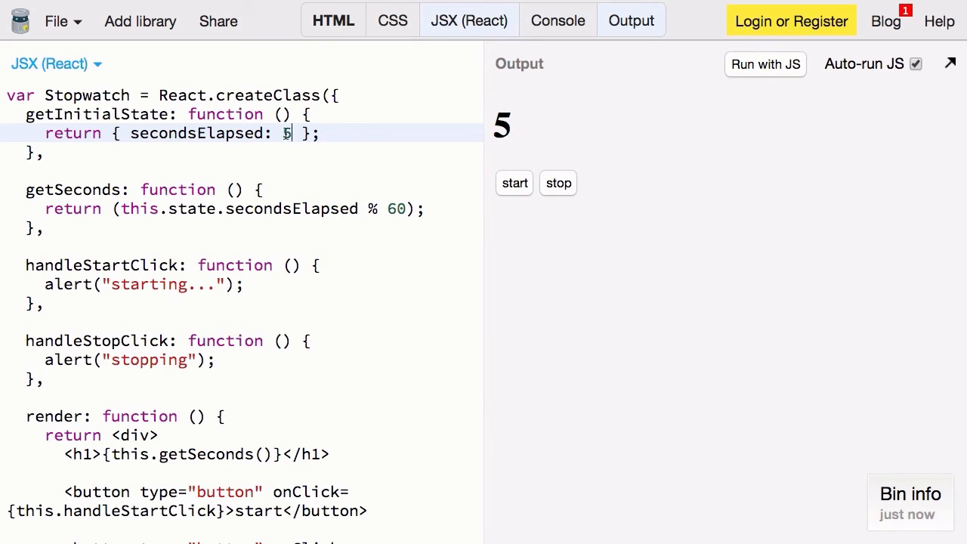
- Zero-pad the seconds with ('0' + ...).slice(-2) and retry other initial values
type("'0'")
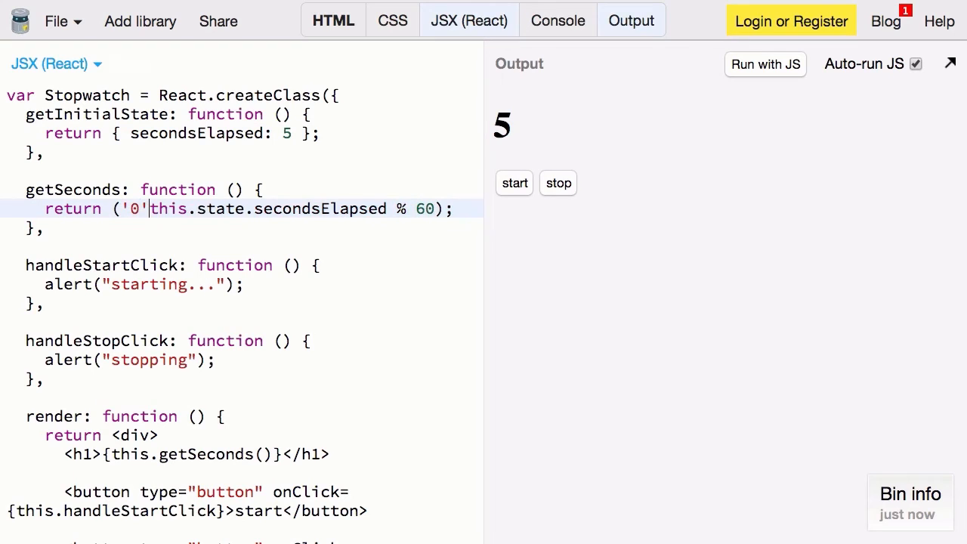
type("+")
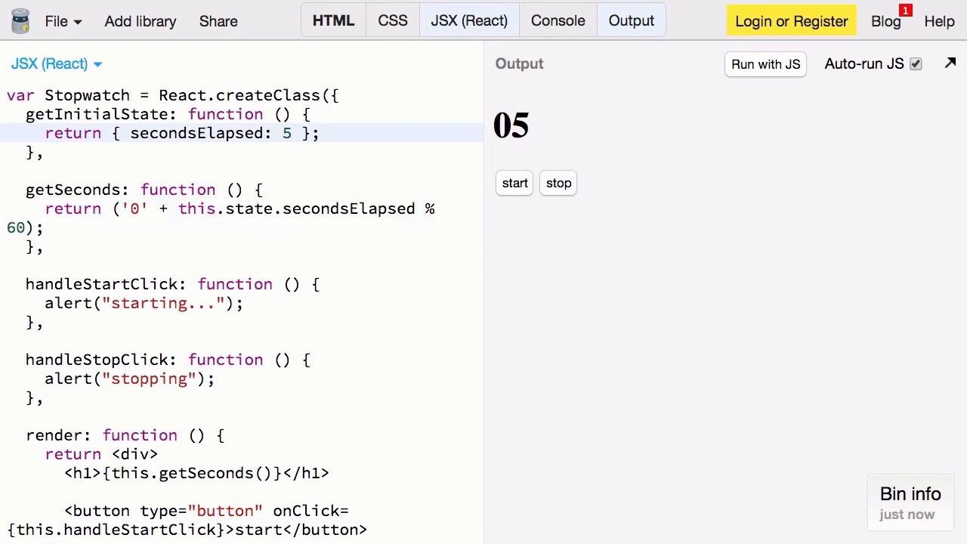
type("1")
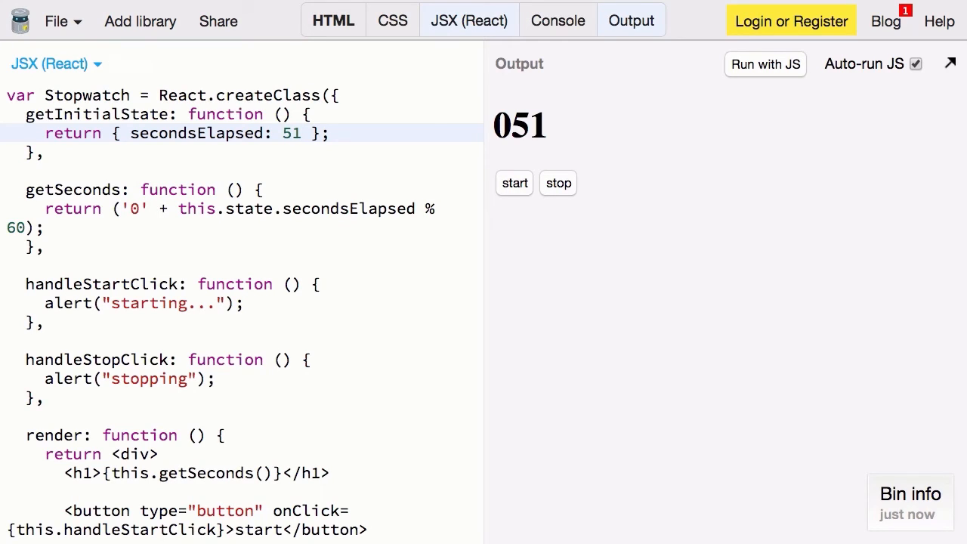
left_click(36, 228)
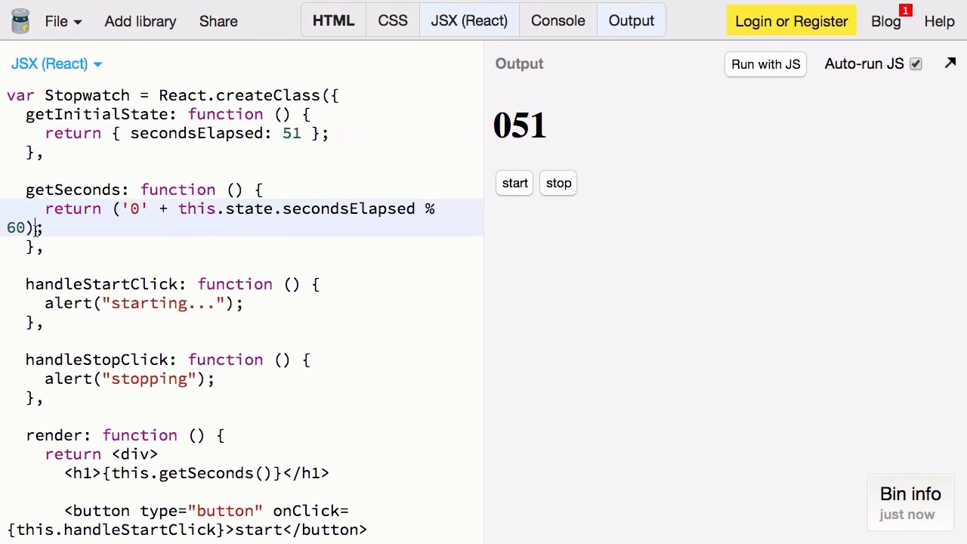
type(".")
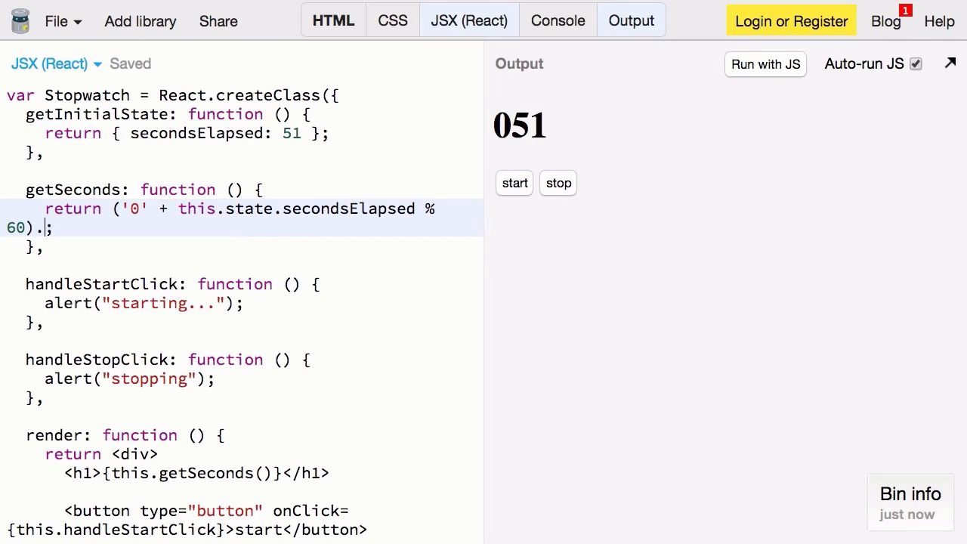
type("slice(-2")
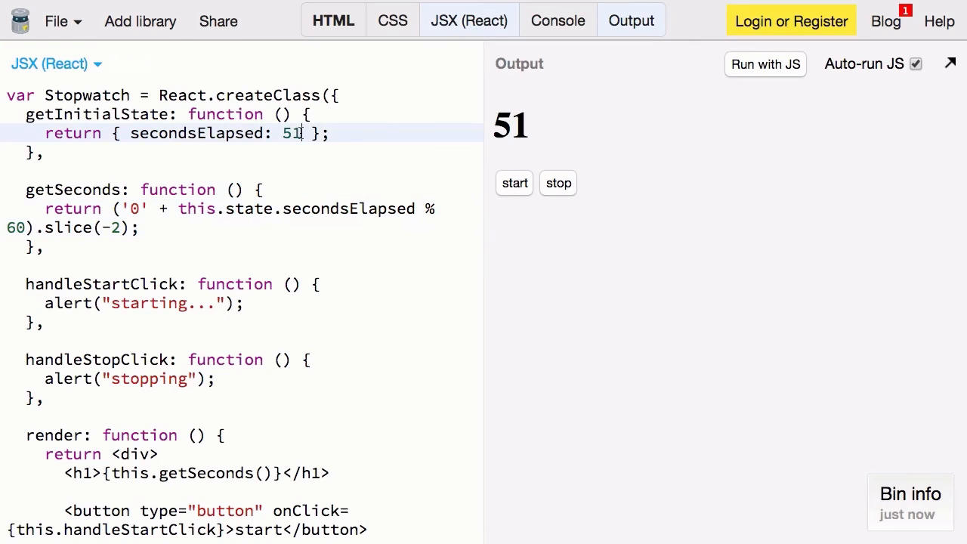
key("Backspace")
type("{")
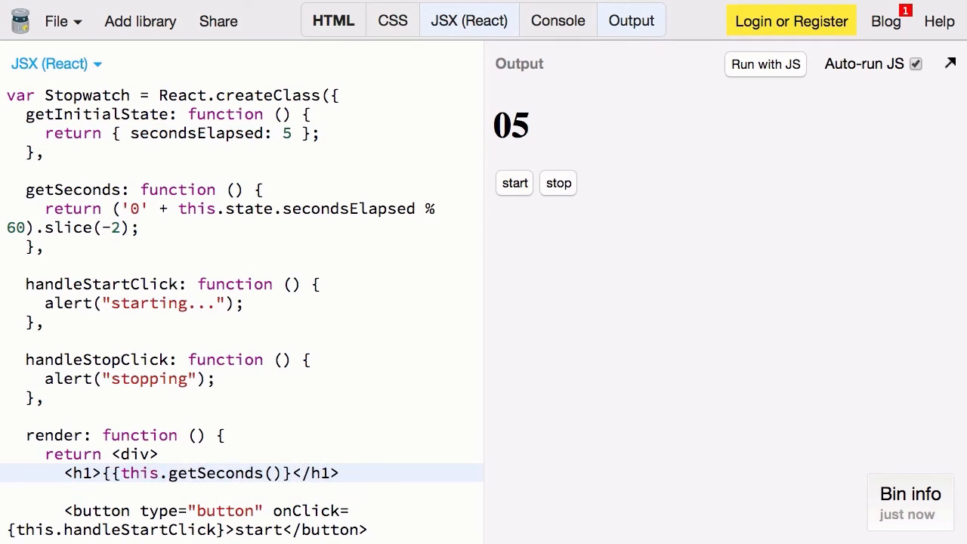
- Show this.getMinutes() in the output and declare an empty getMinutes method
type("this.getMinutes(")
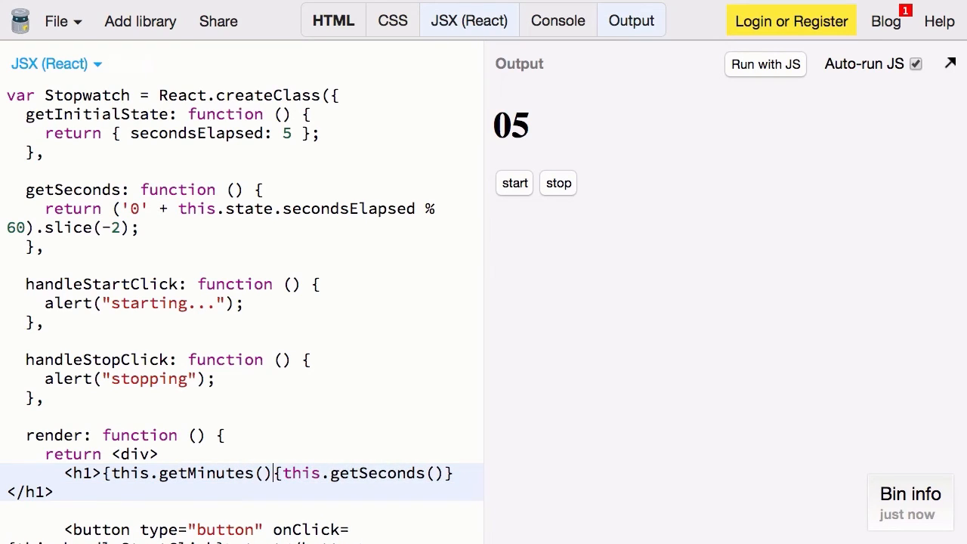
type(":")
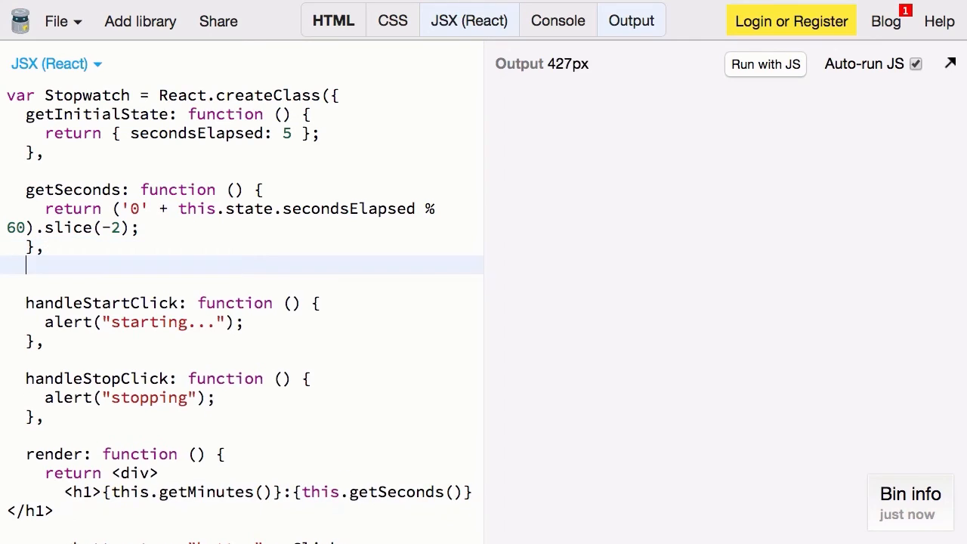
type("getMinut")
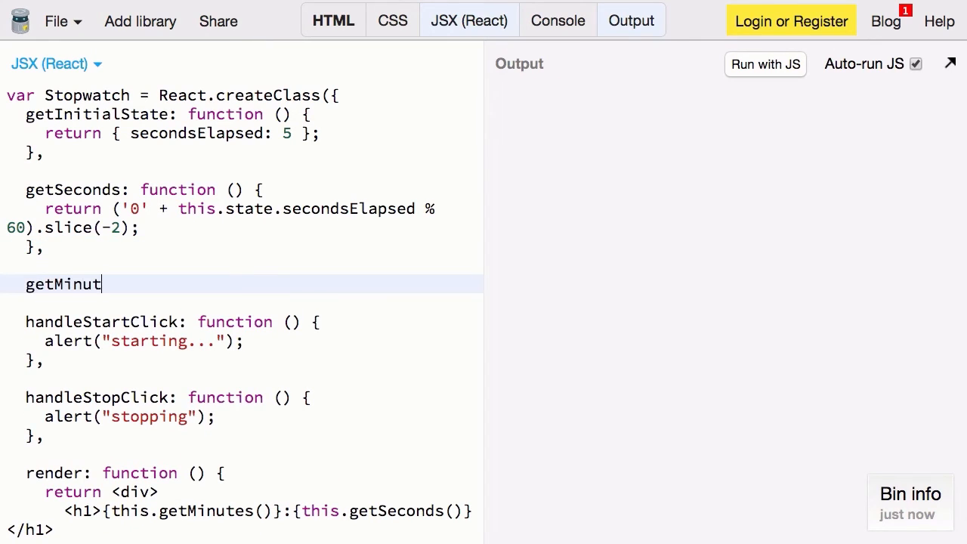
type("es: functi")
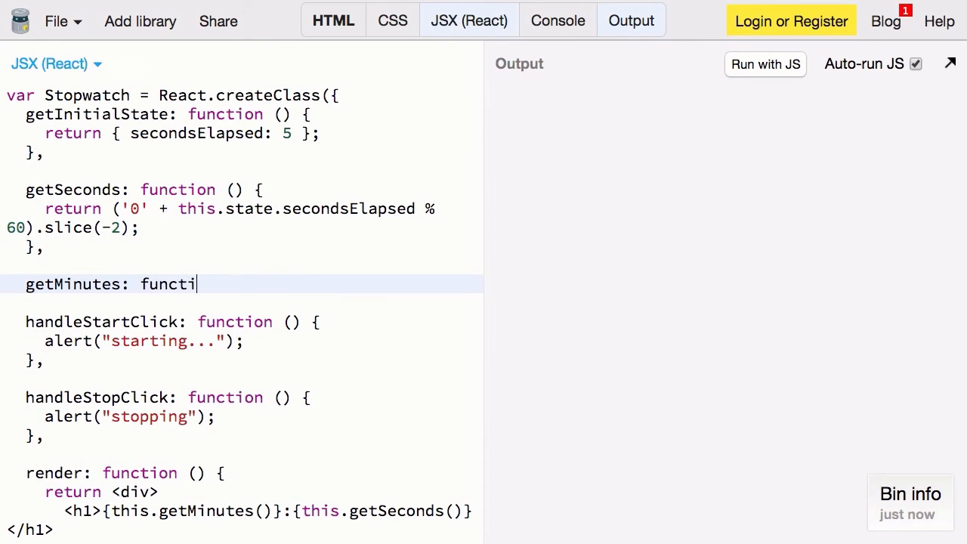
type("on () {},")
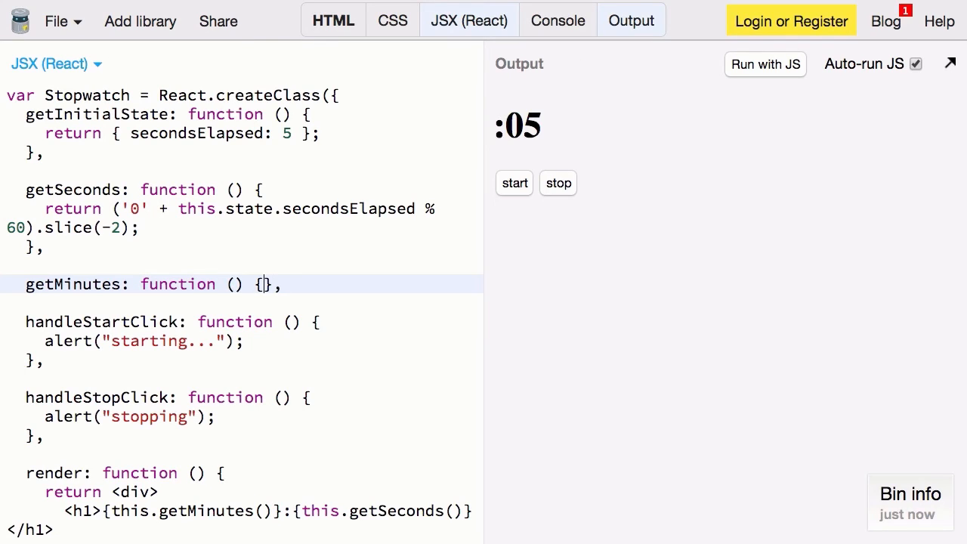
key("Enter")
type("return (this.stat")
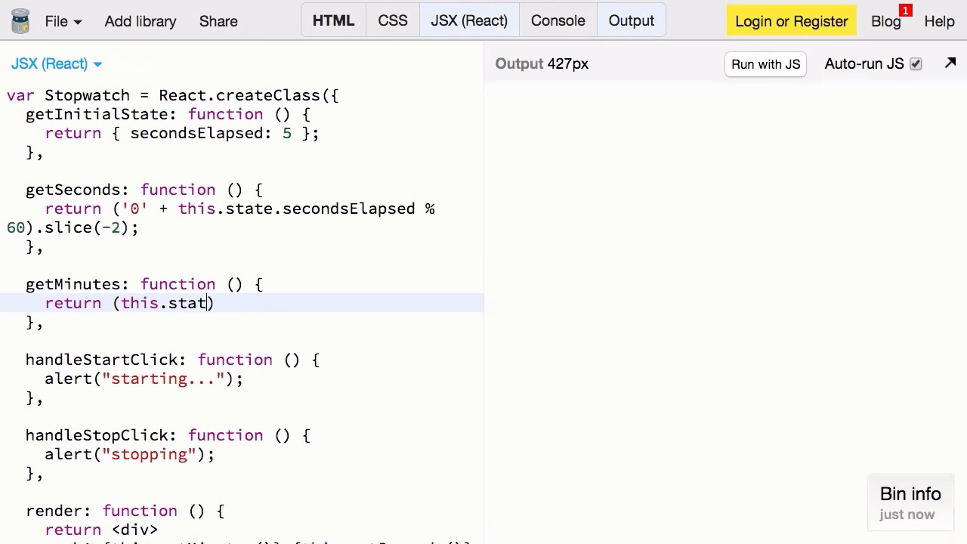
- Return Math.floor(this.state.secondsElapsed / 60) from getMinutes and set the initial seconds to 65
type("e.secondsElapsed /")
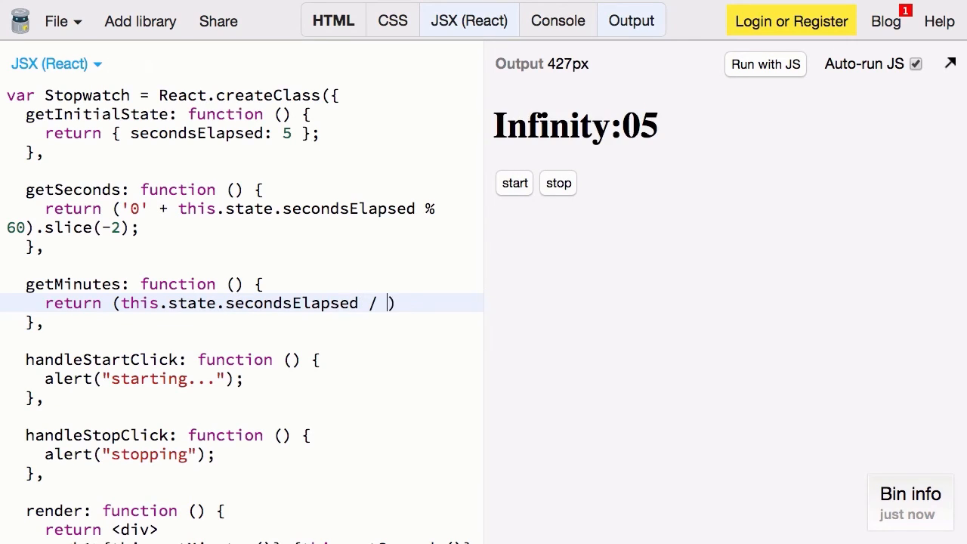
type("60;")
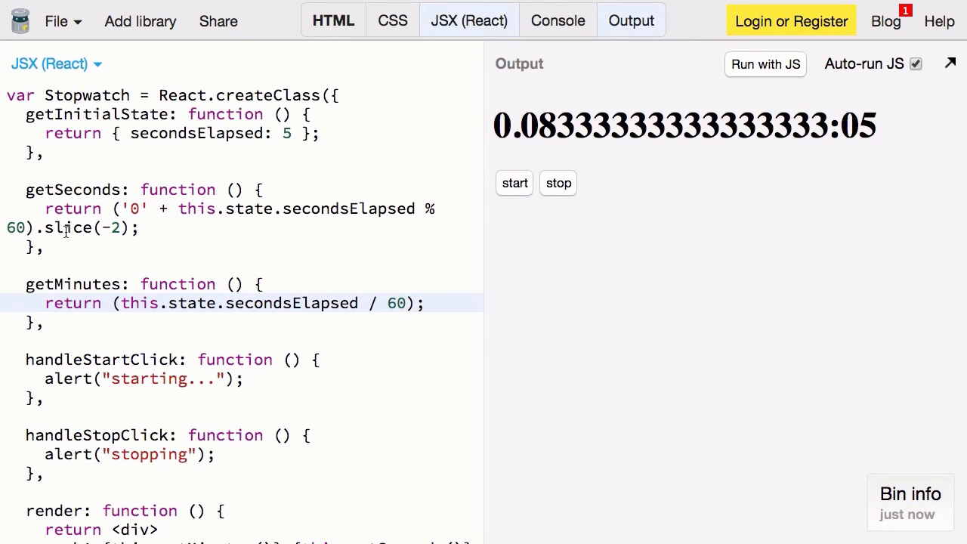
type("M")
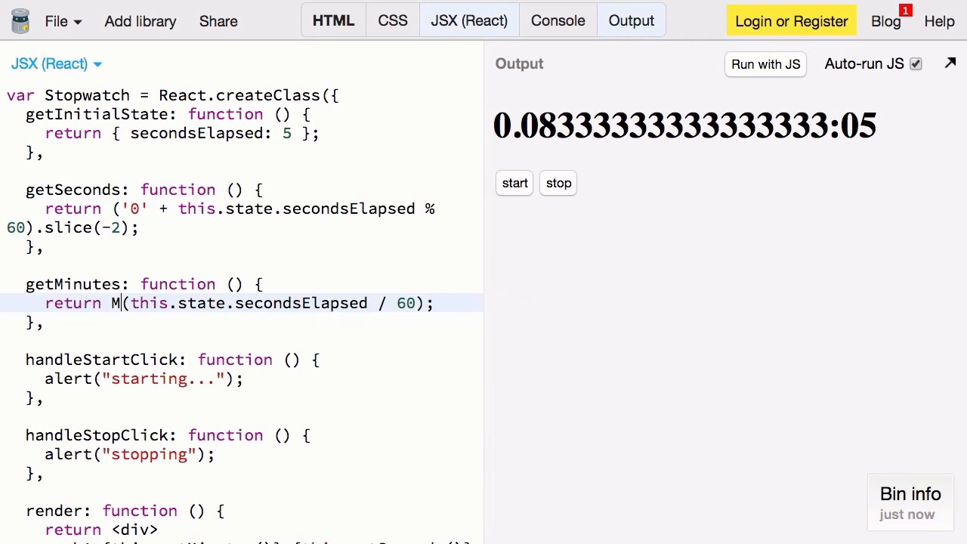
type("ath.flor")
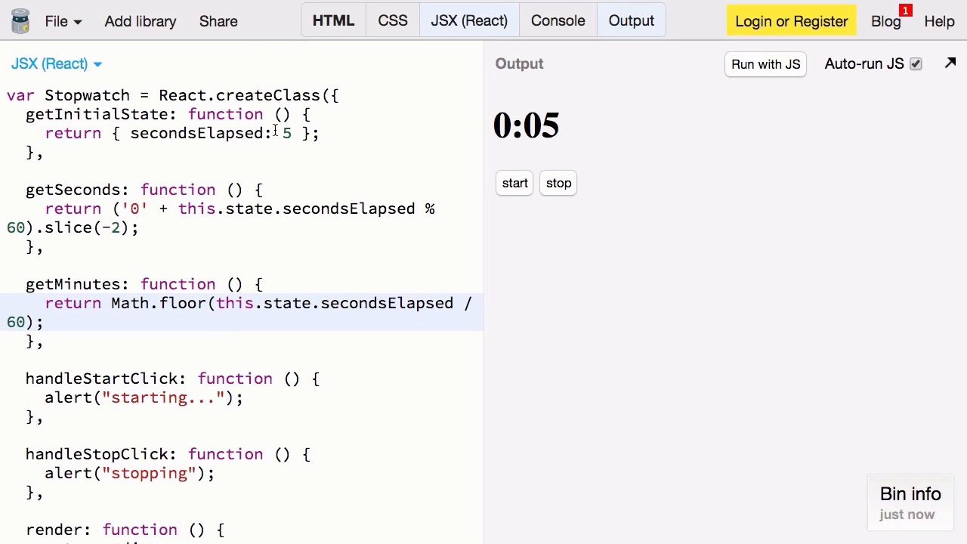
type("6")
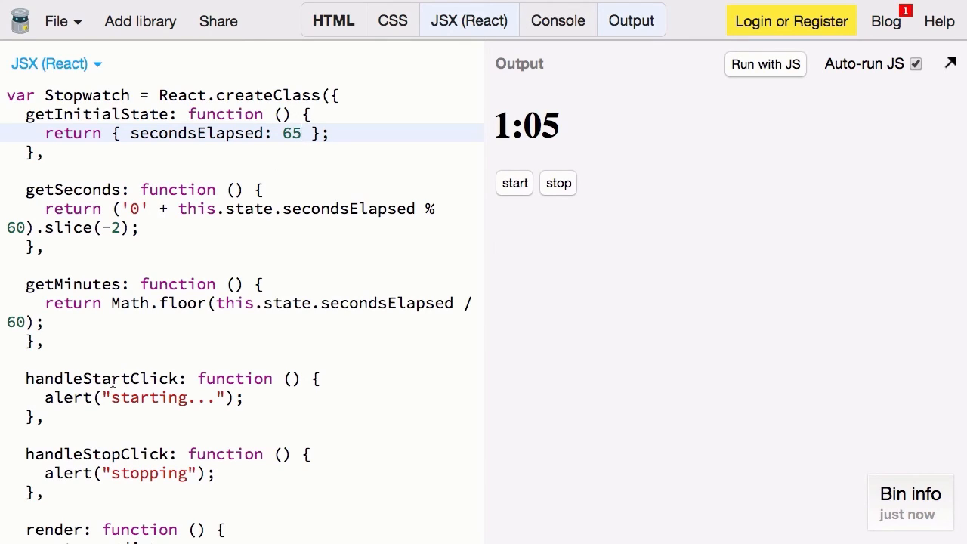
- Replace the start handler's alert with a setInterval function running every 1000 ms
double_click(98, 454)
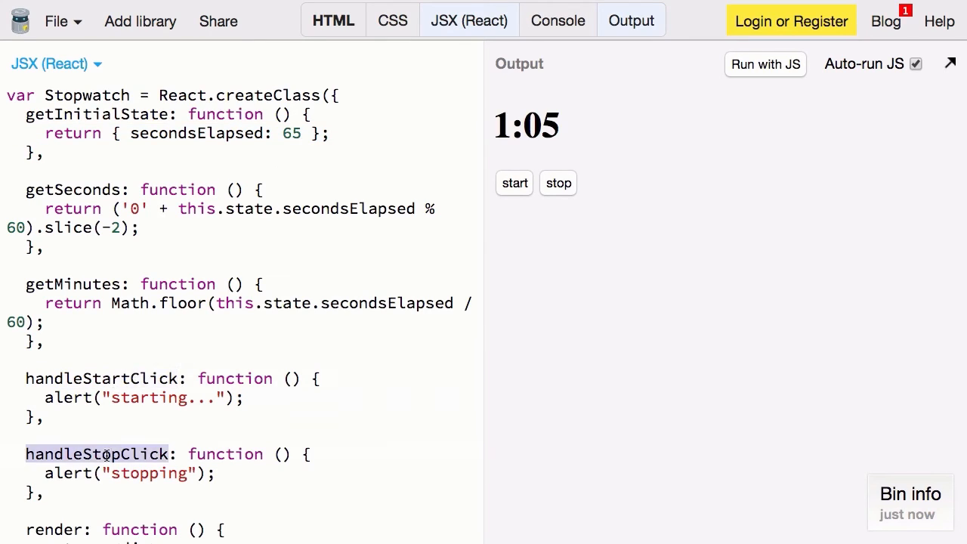
scroll("down", 3)
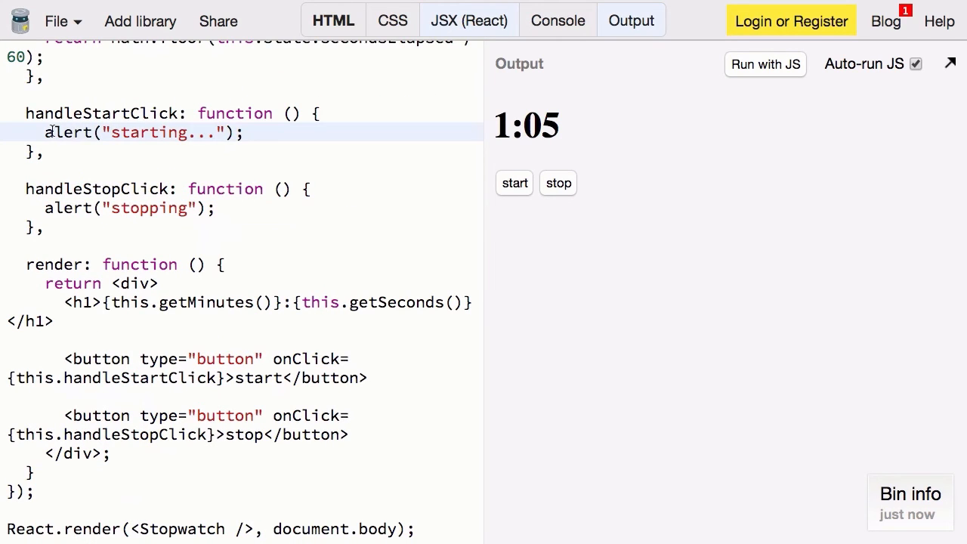
left_click_drag(44, 133, 242, 133)
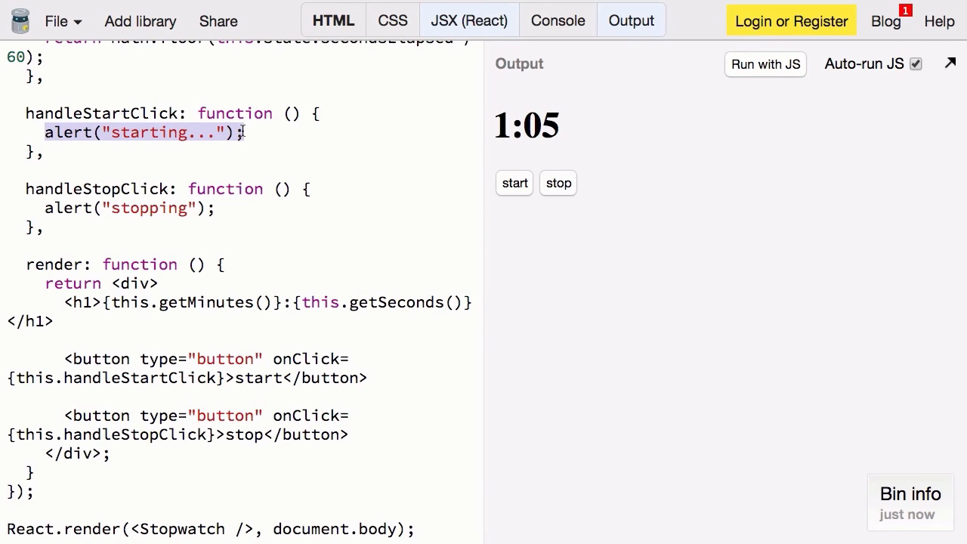
type("setInter")
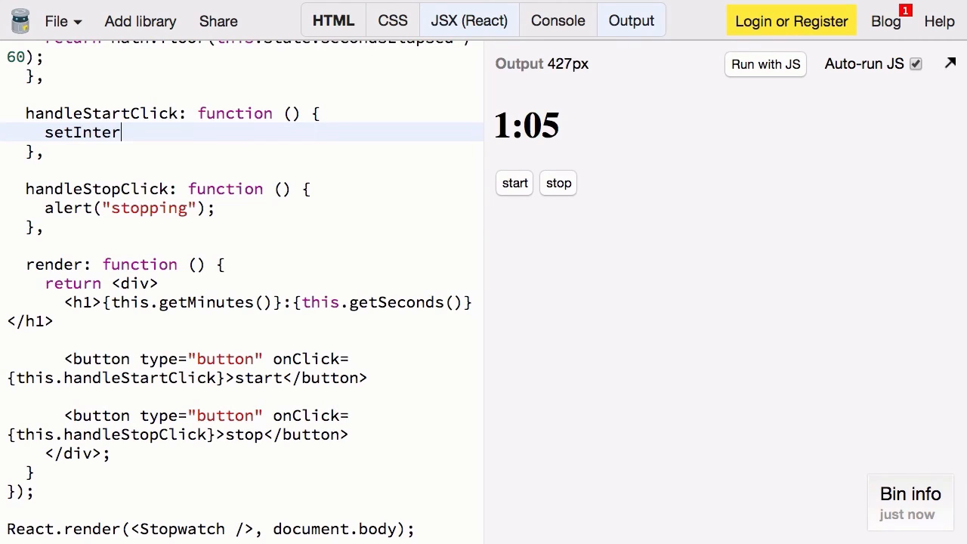
type("val(function () {},")
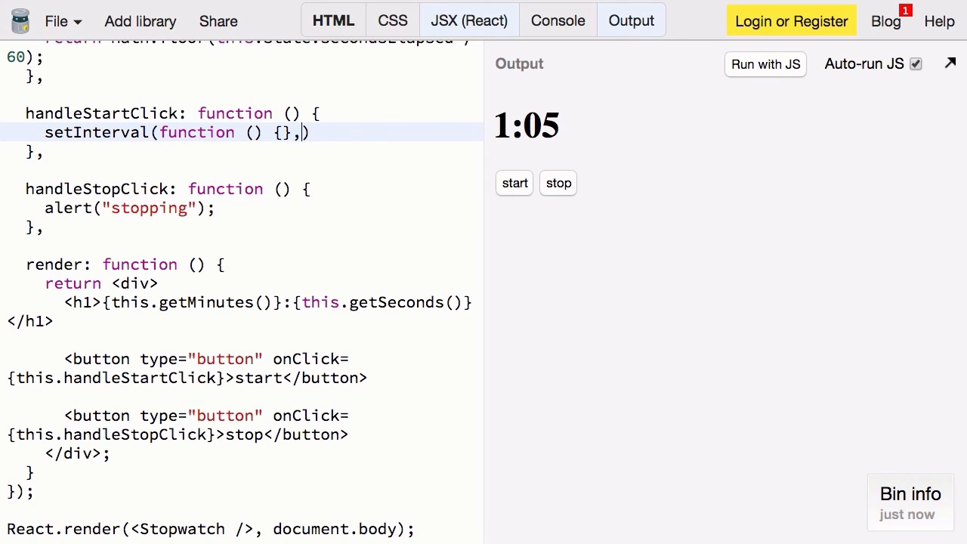
type("1000")
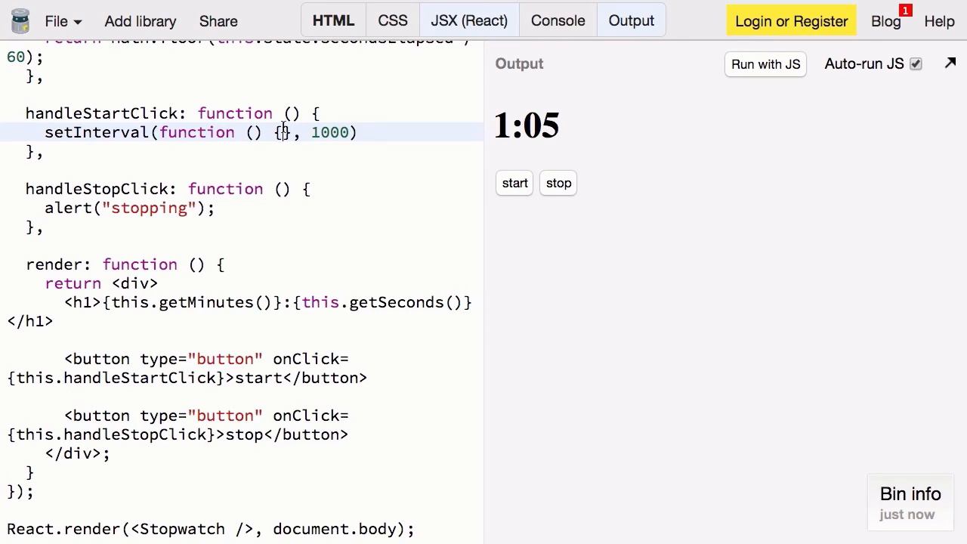
- Make the interval call _this.setState, adding one to secondsElapsed
type("_this.setState(")
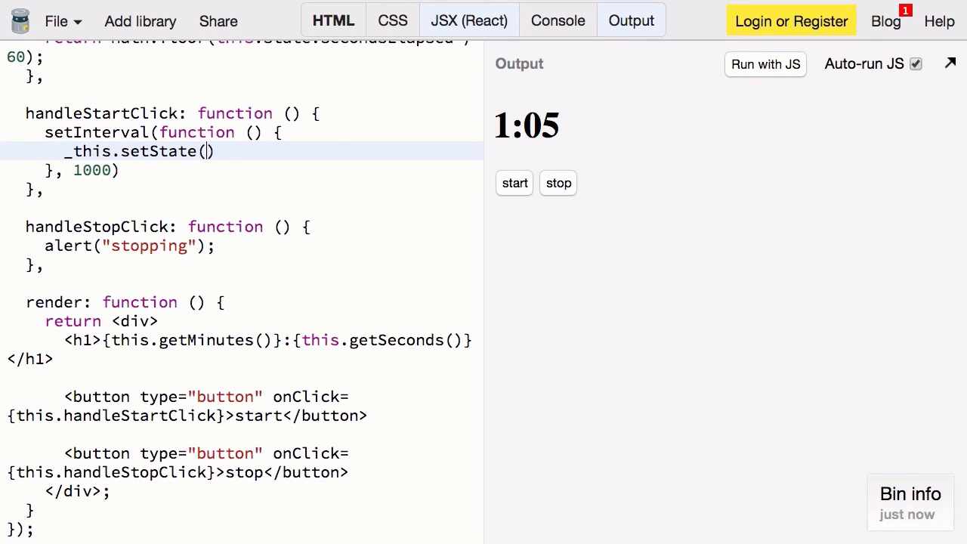
type("{});")
type("se")
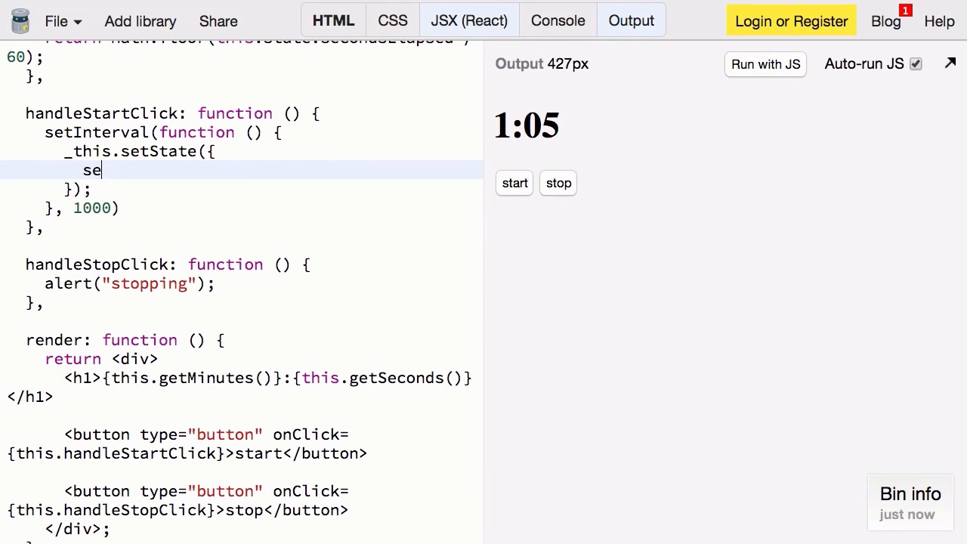
type("condsEla")
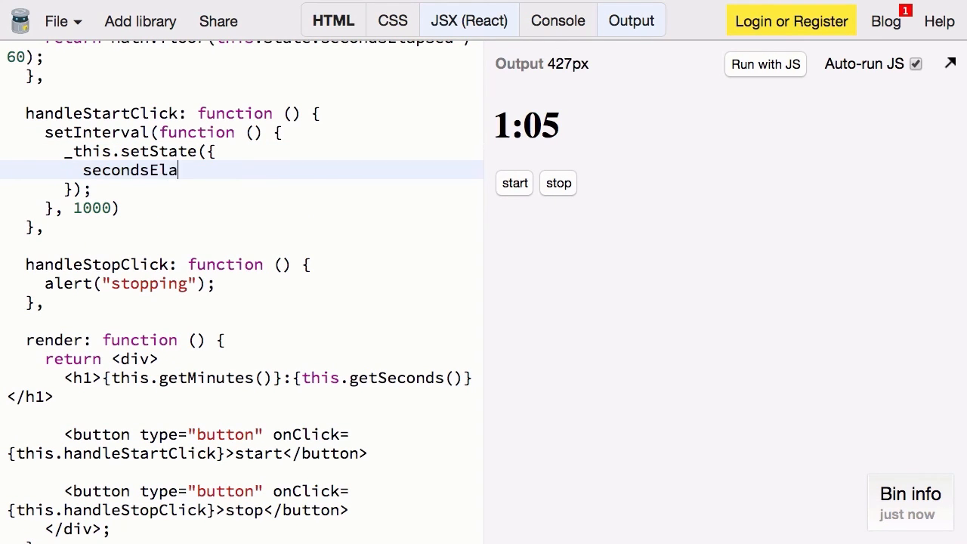
type("psed: (-")
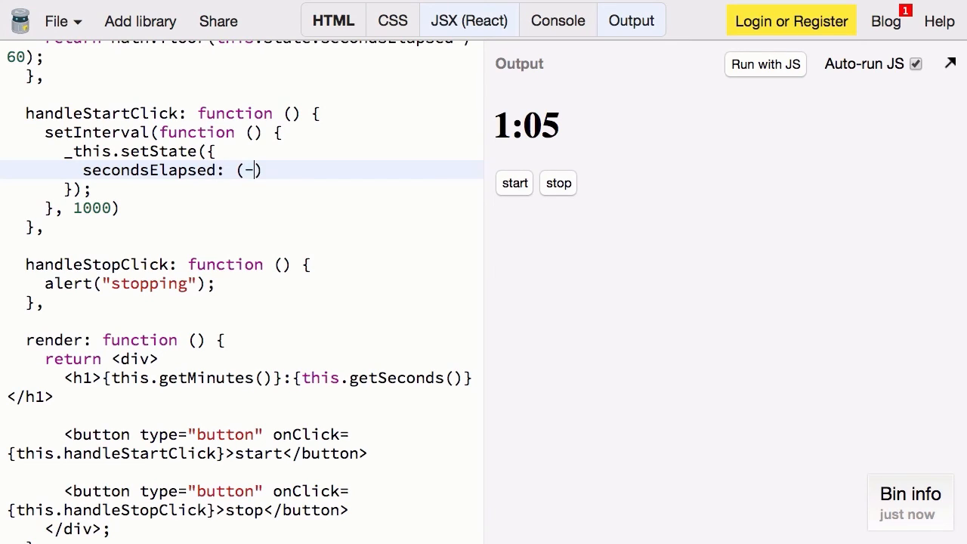
type("_this.s")
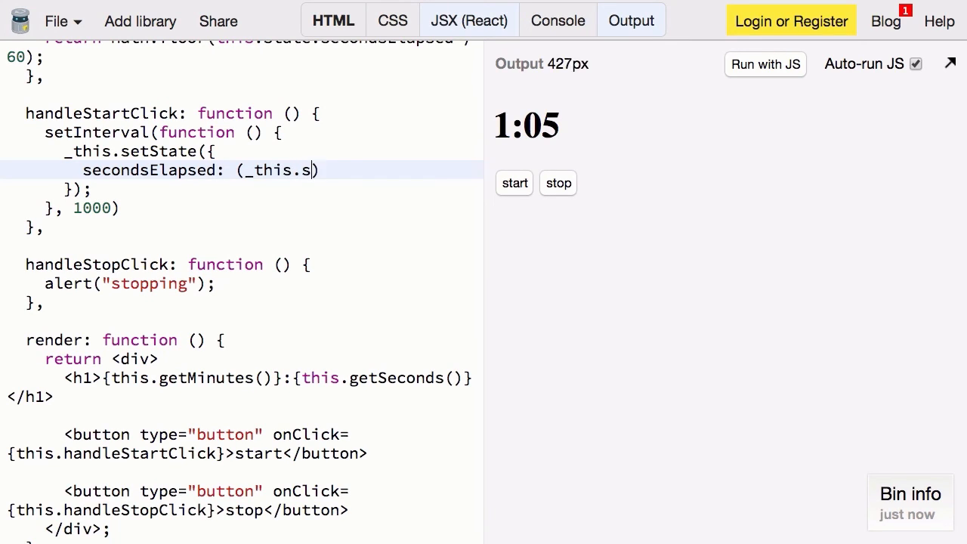
type("tate.secondsElapsed + 1")
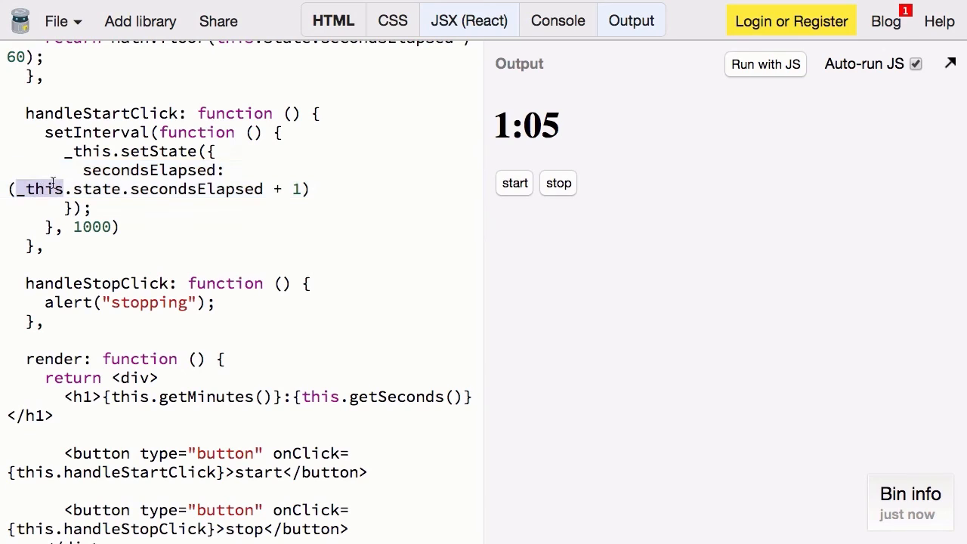
left_click(321, 113)
type("var")
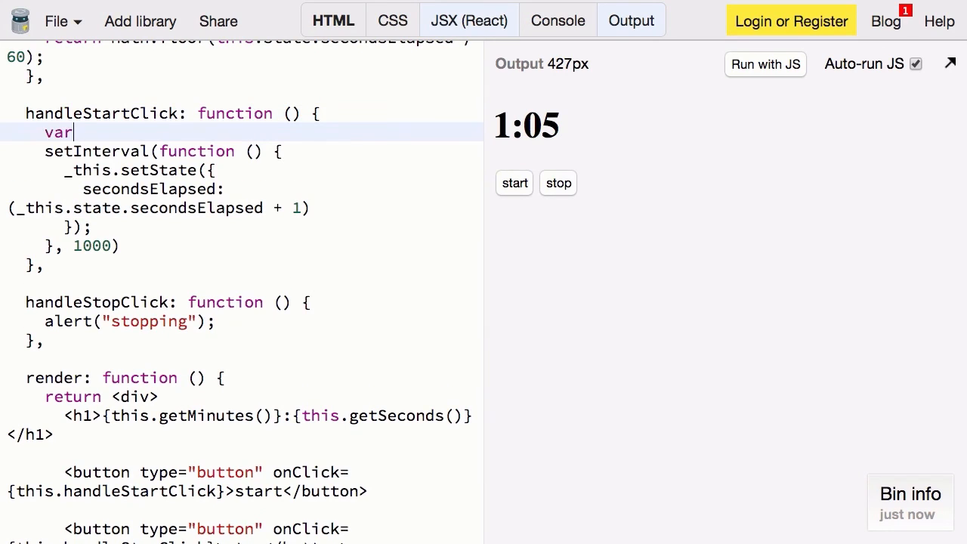
- In handleStartClick, add var _this = this; and store the interval in this.incrementer
type("_t")
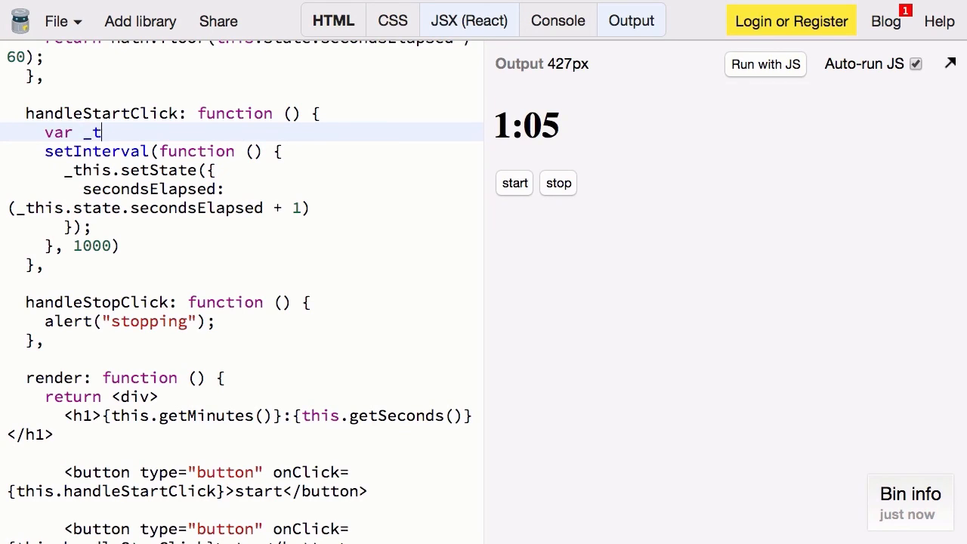
type("his =")
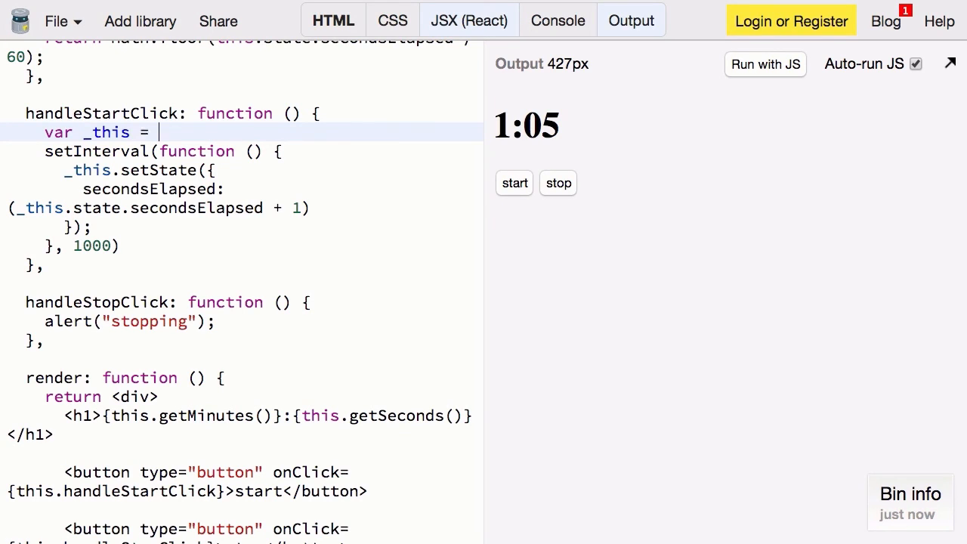
type("this;")
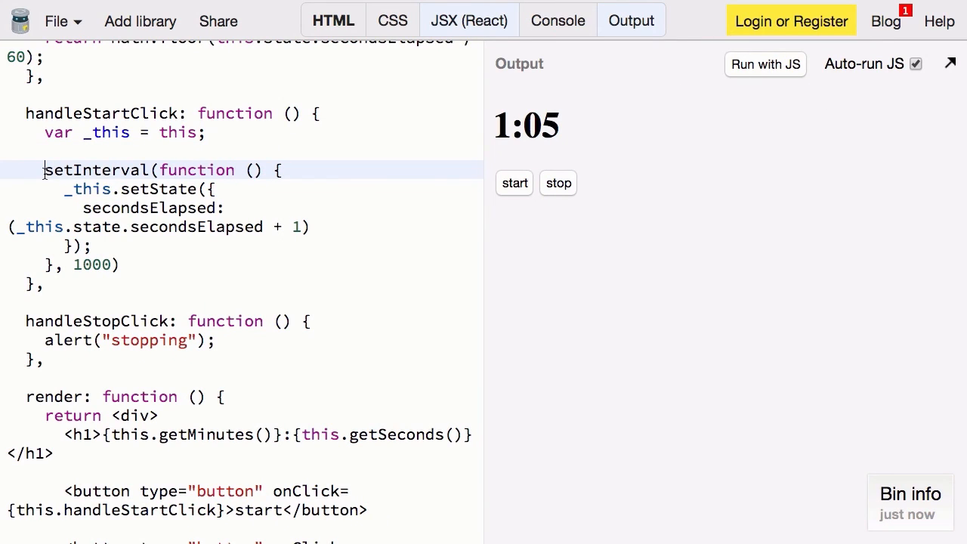
type("this.incrementer =")
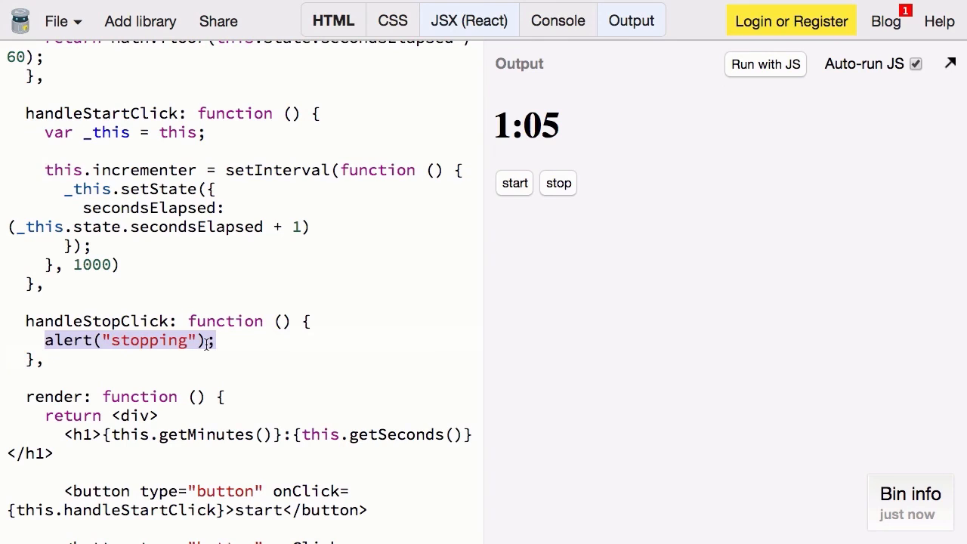
- Replace the stop handler's alert with clearInterval(this.incrementer);
type("clearIn")
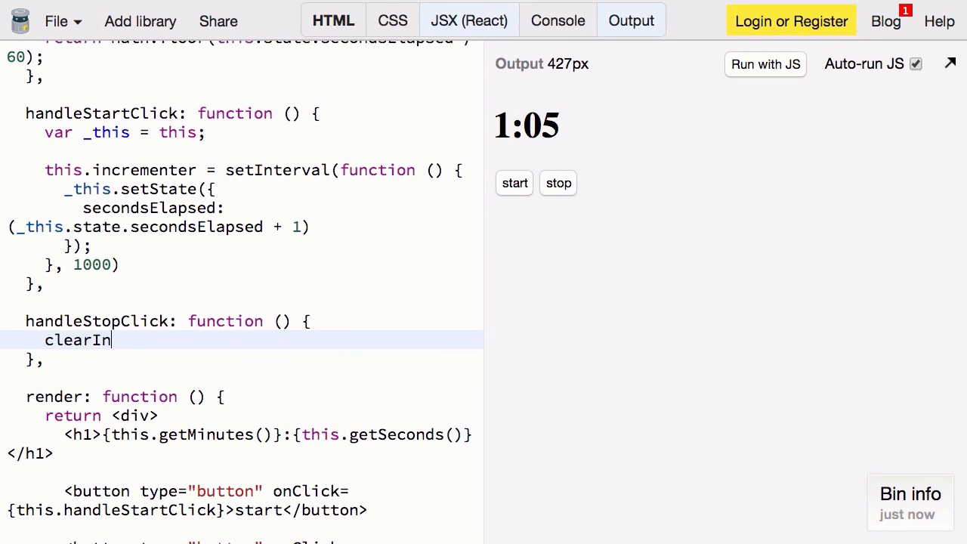
type("terval(thi")
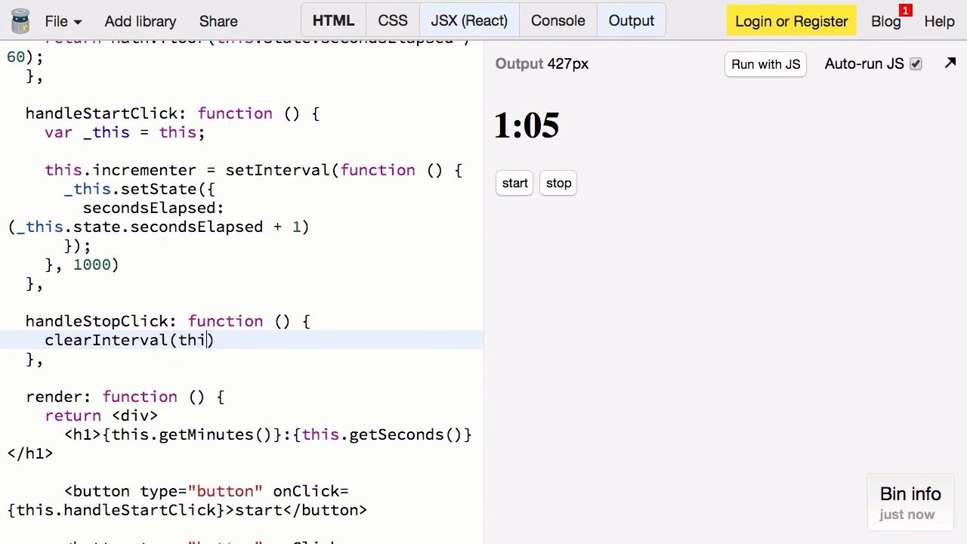
type("s.incrementer")
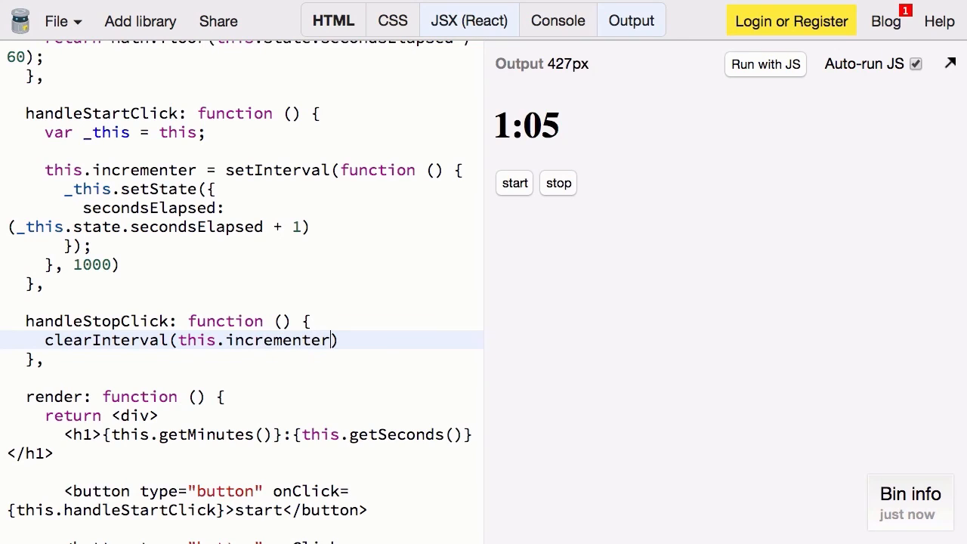
type(";")
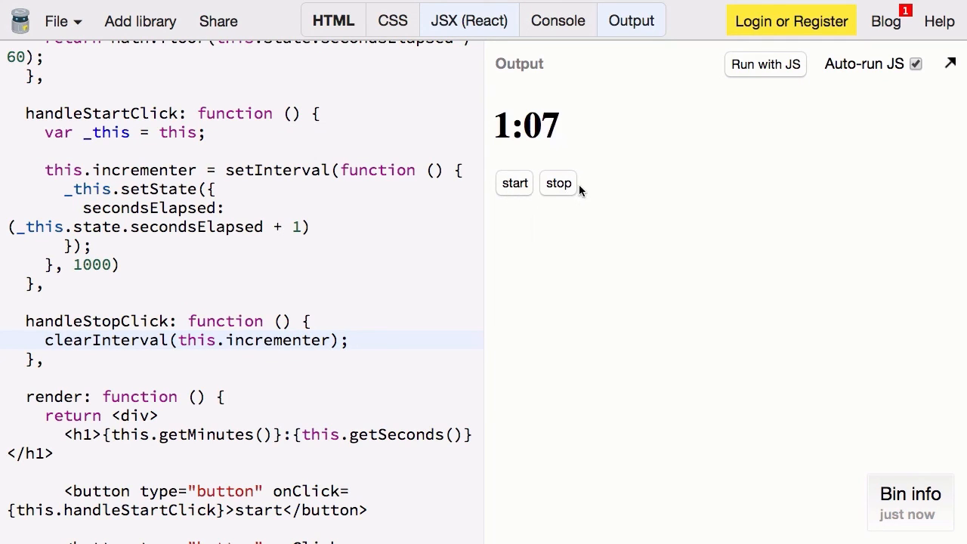
mouse_move(569, 189)
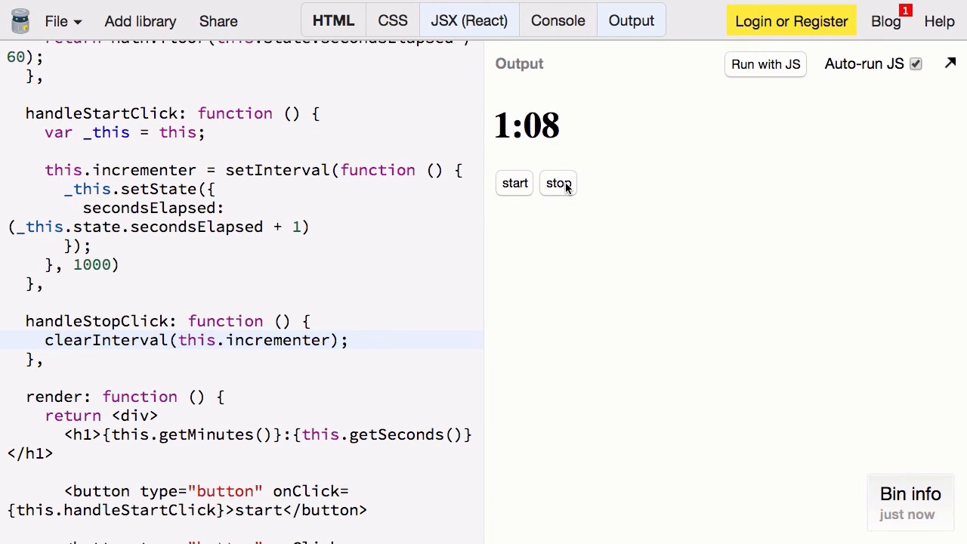